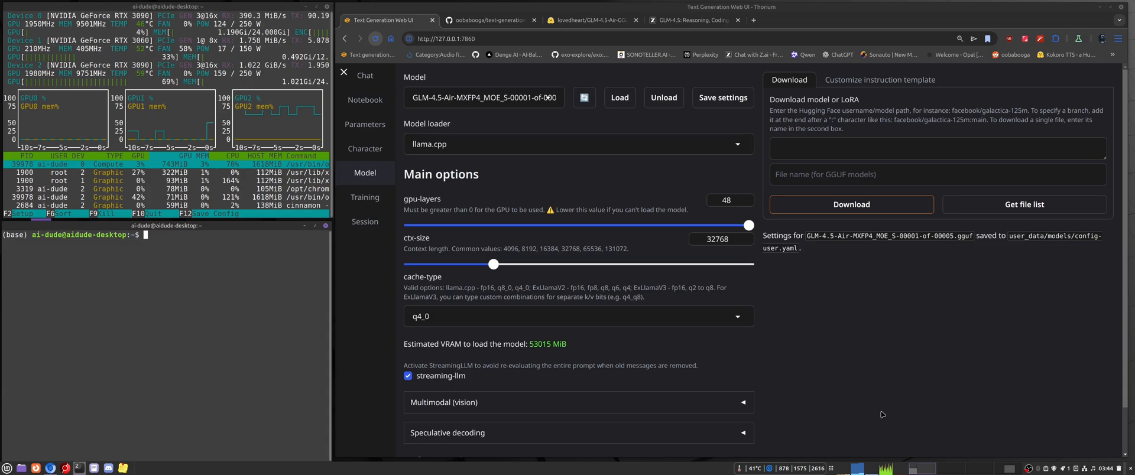
{"action": "mouse_move", "coordinate": [502, 395]}
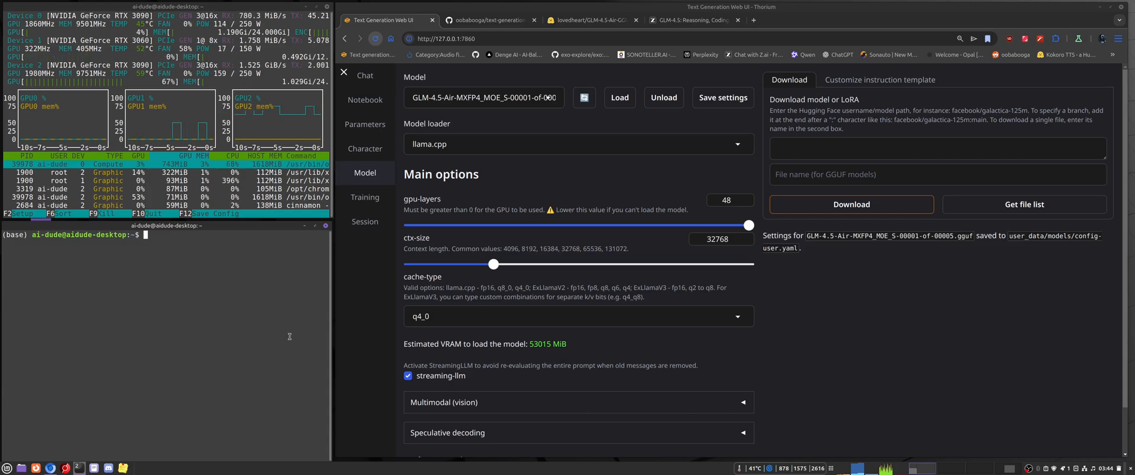
Change to the text-generation-webui folder and start nvtop to watch the GPUs
{"action": "type", "text": "cd /media/ai-dude/DATA/text-generation-webui"}
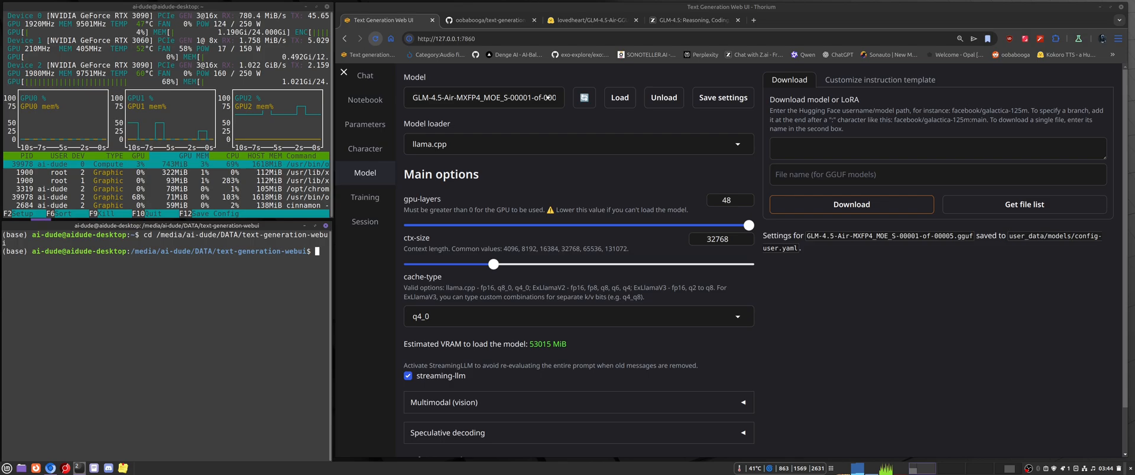
{"action": "type", "text": "CUDA_VISIBLE_DEVICES=0,1 python server.py"}
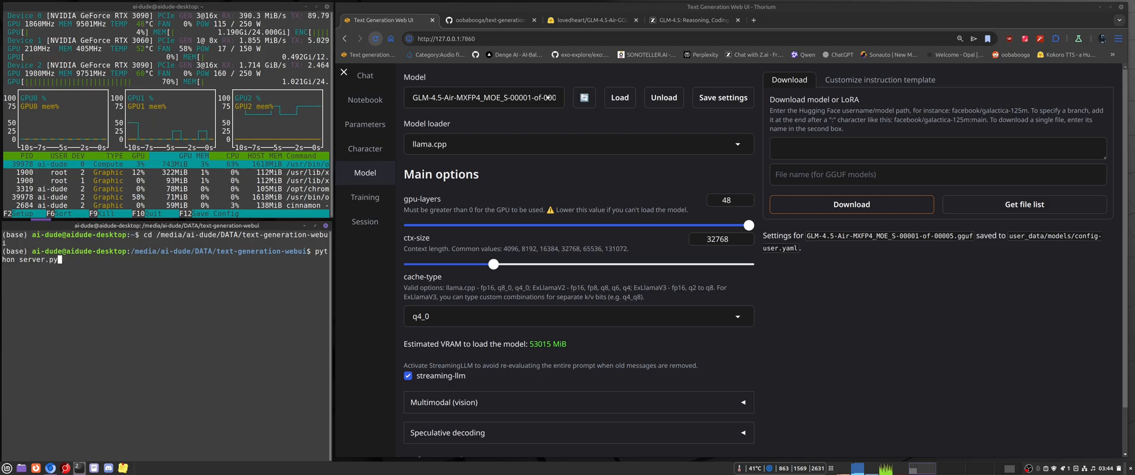
{"action": "type", "text": "nvtop"}
{"action": "type", "text": "c"}
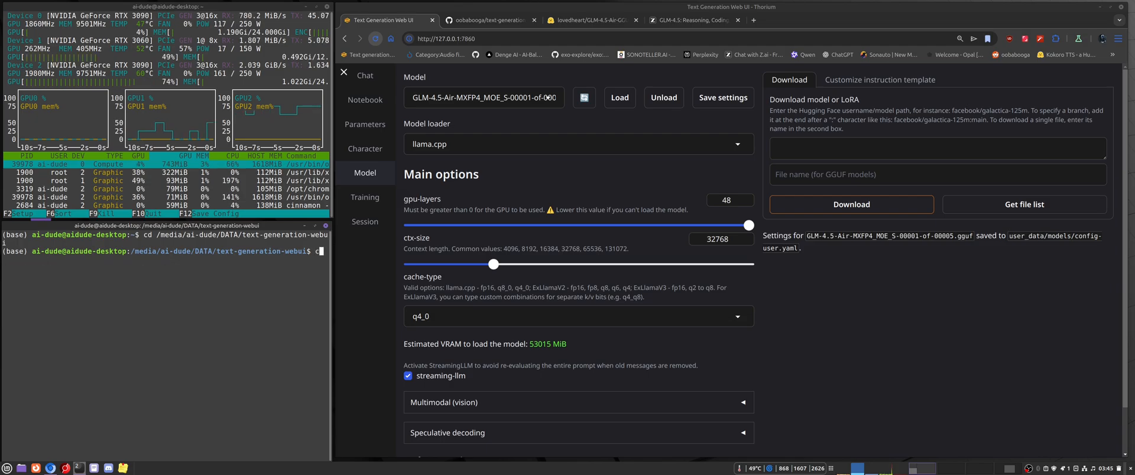
Activate the textgen conda environment and launch python server.py so the web UI runs locally
{"action": "type", "text": "onda"}
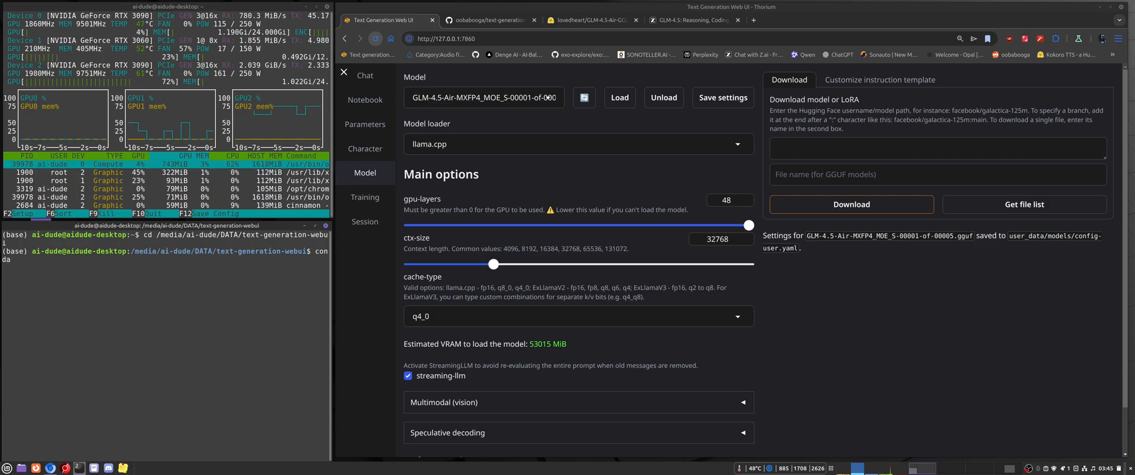
{"action": "type", "text": "activa"}
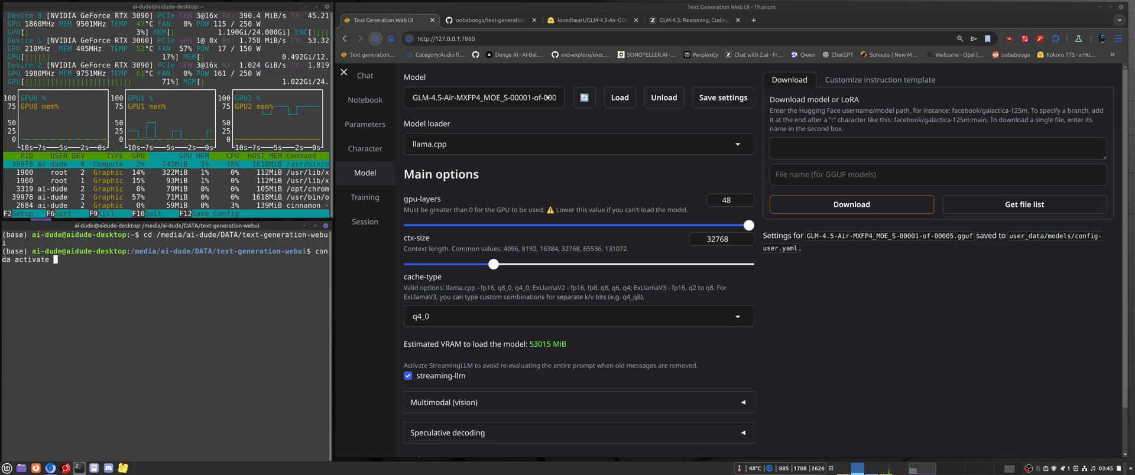
{"action": "type", "text": "textgen"}
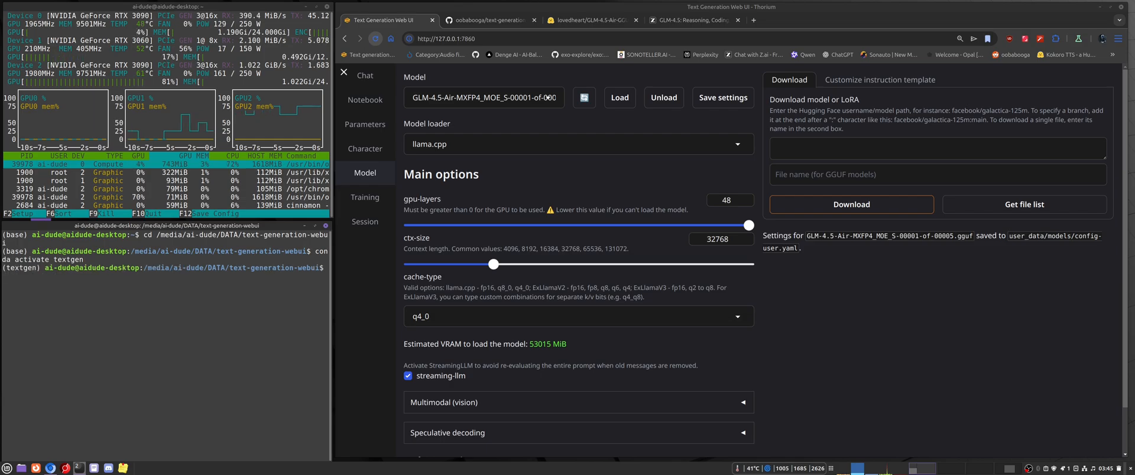
{"action": "type", "text": "conda activate textgen"}
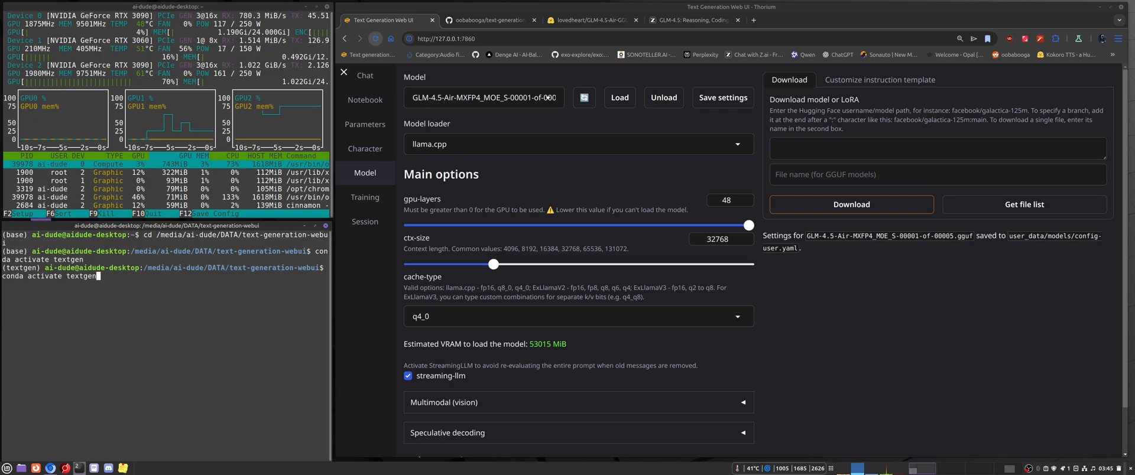
{"action": "type", "text": "python server.py"}
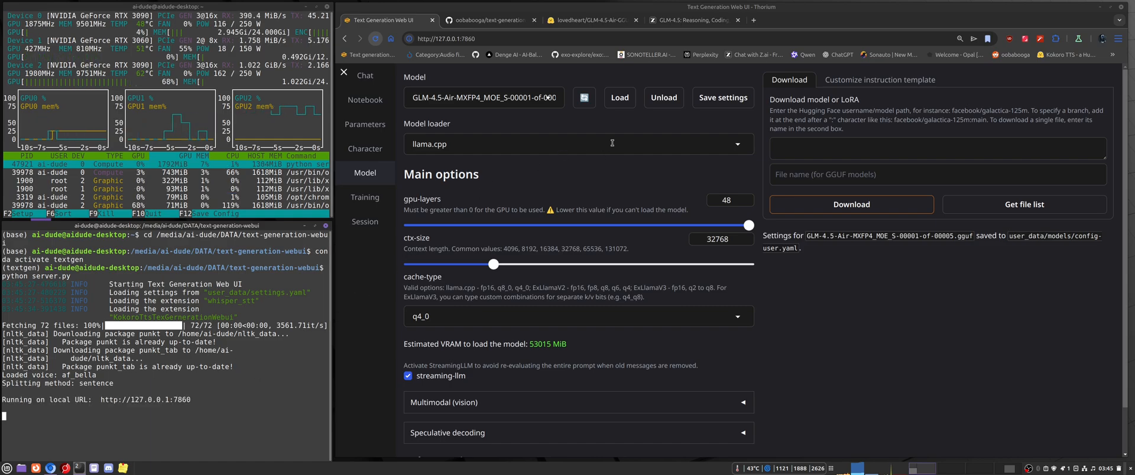
Show the z.ai GLM-4.5 article and scroll through its benchmark charts, ending back at the title
{"action": "left_click", "coordinate": [692, 20]}
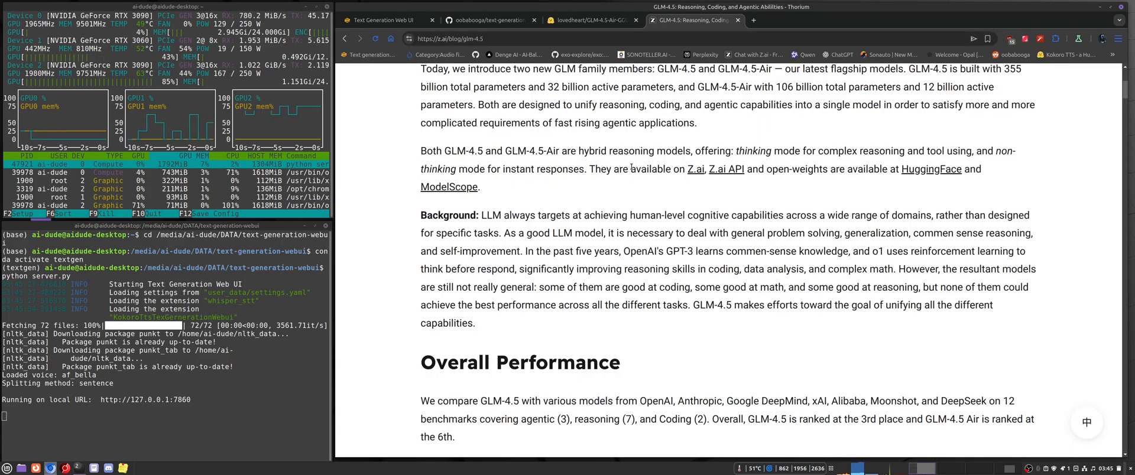
{"action": "scroll", "scroll_direction": "up", "scroll_amount": 3}
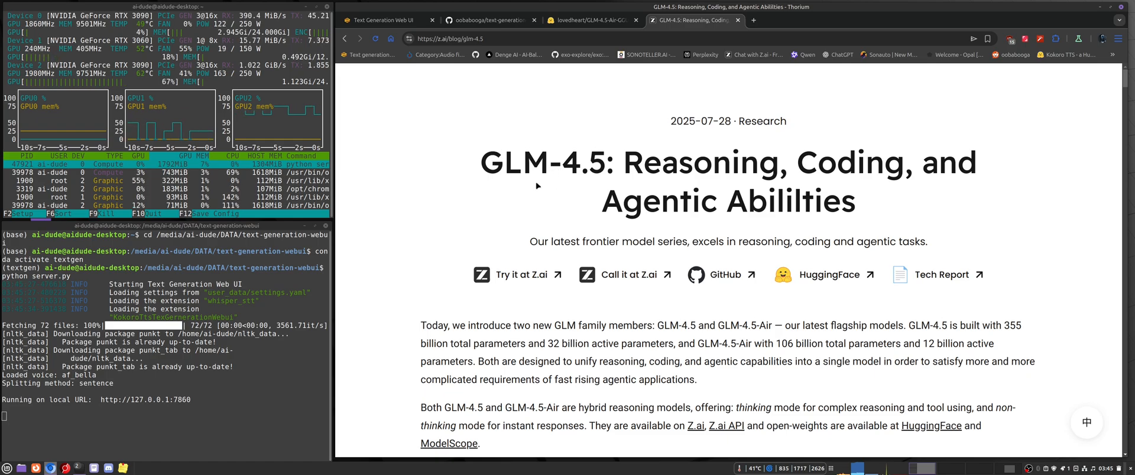
{"action": "scroll", "scroll_direction": "down", "scroll_amount": 3}
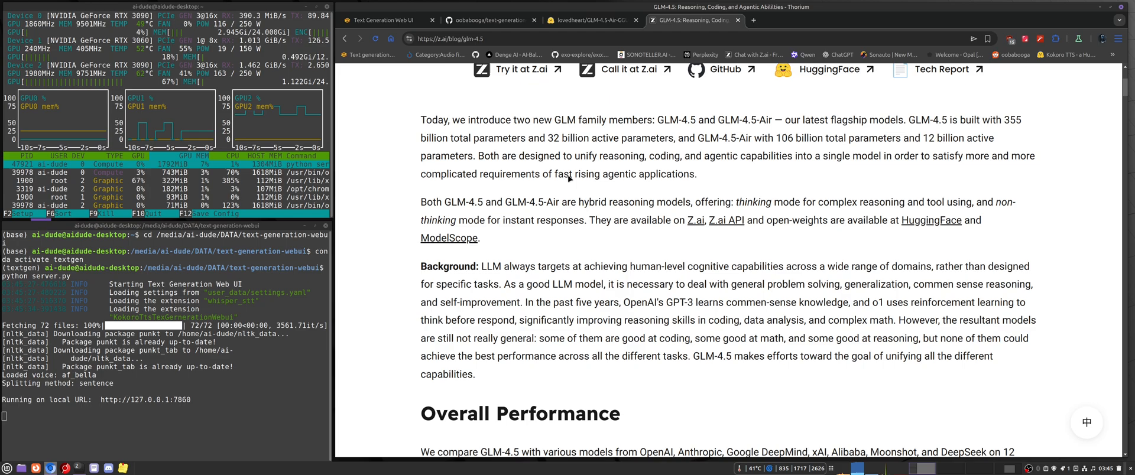
{"action": "scroll", "scroll_direction": "down", "scroll_amount": 3}
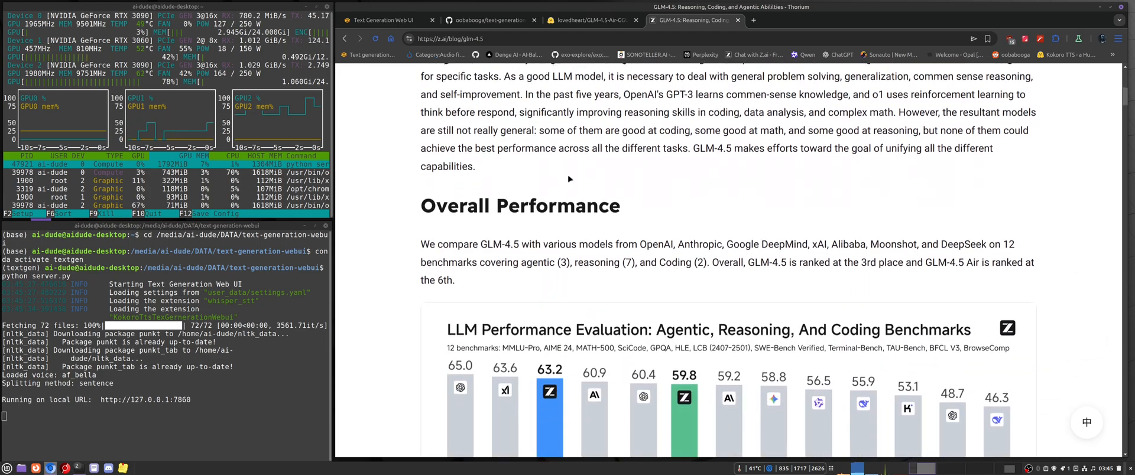
{"action": "scroll", "scroll_direction": "down", "scroll_amount": 3}
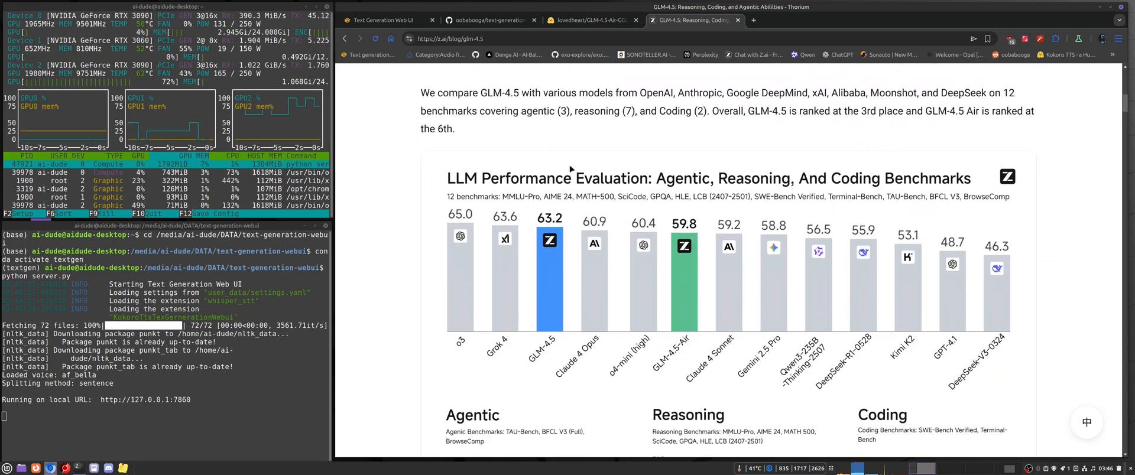
{"action": "scroll", "scroll_direction": "up", "scroll_amount": 3}
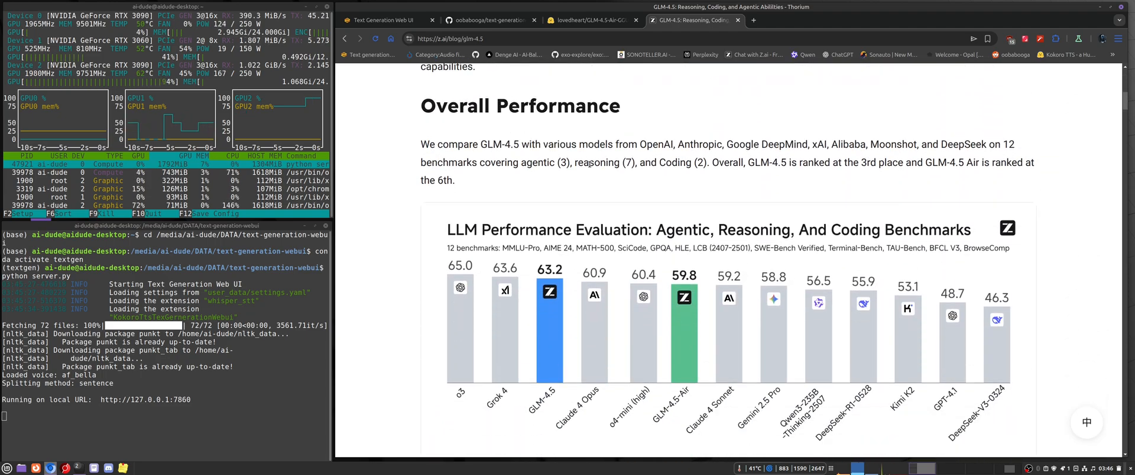
{"action": "scroll", "scroll_direction": "down", "scroll_amount": 3}
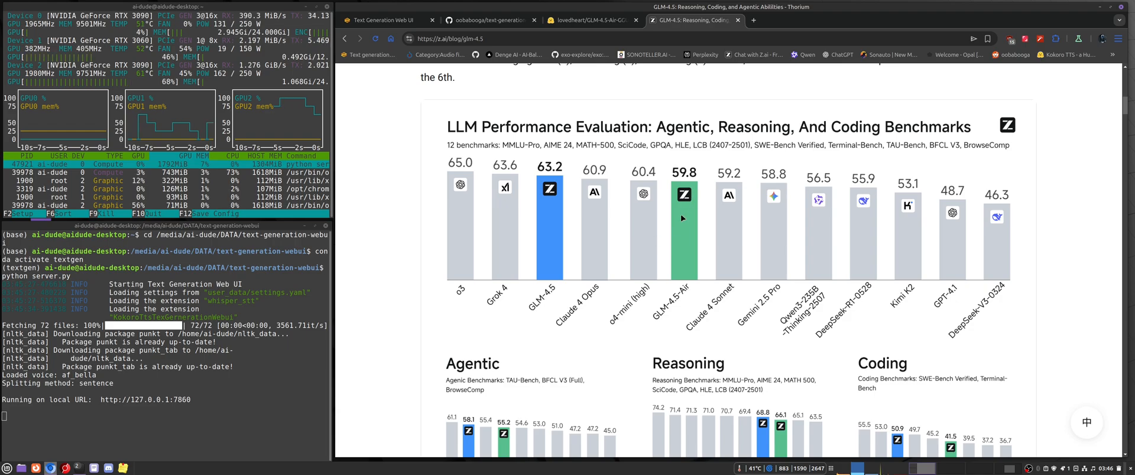
{"action": "mouse_move", "coordinate": [687, 296]}
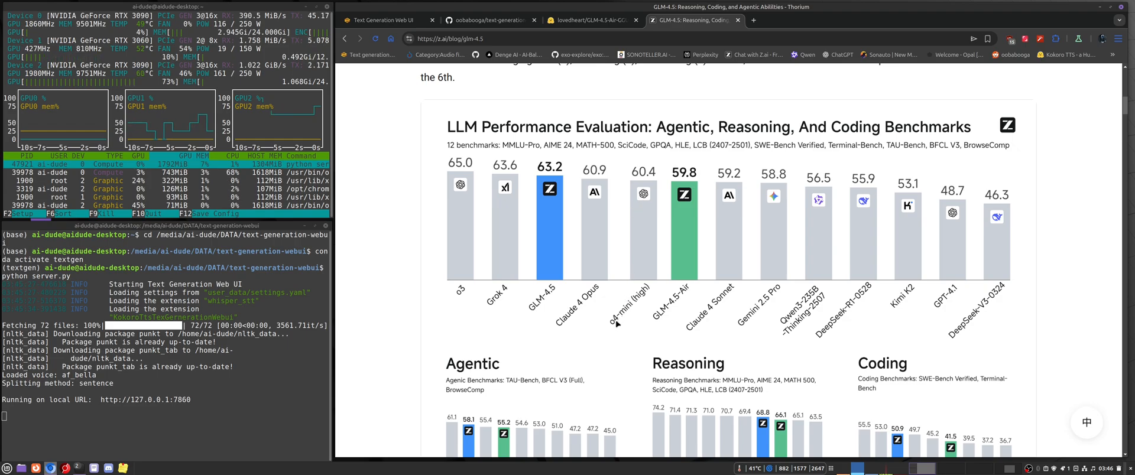
{"action": "mouse_move", "coordinate": [726, 273]}
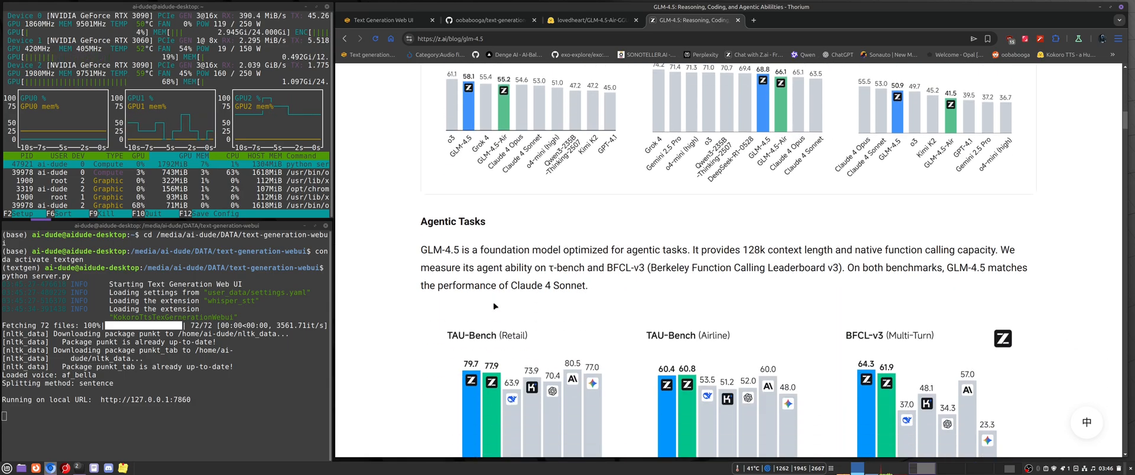
{"action": "scroll", "scroll_direction": "down", "scroll_amount": 3}
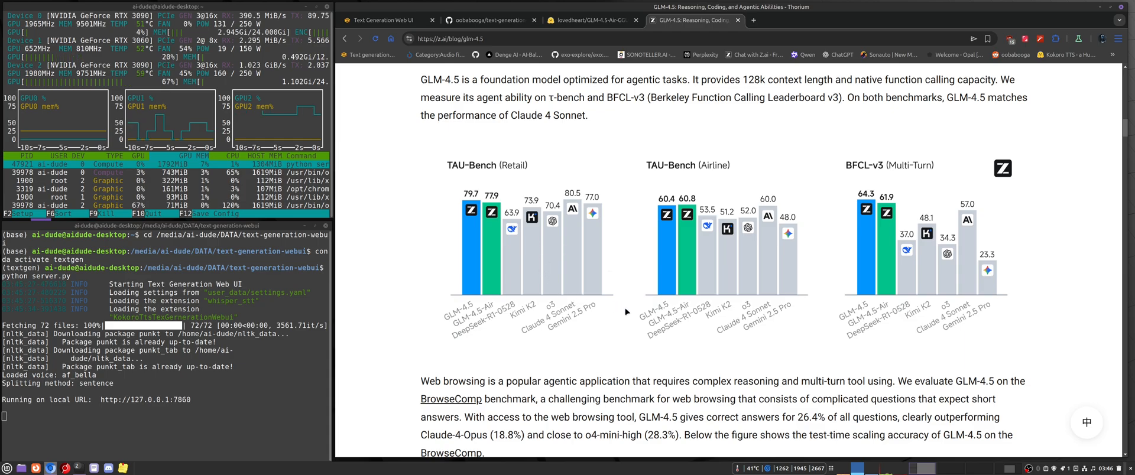
{"action": "scroll", "scroll_direction": "down", "scroll_amount": 3}
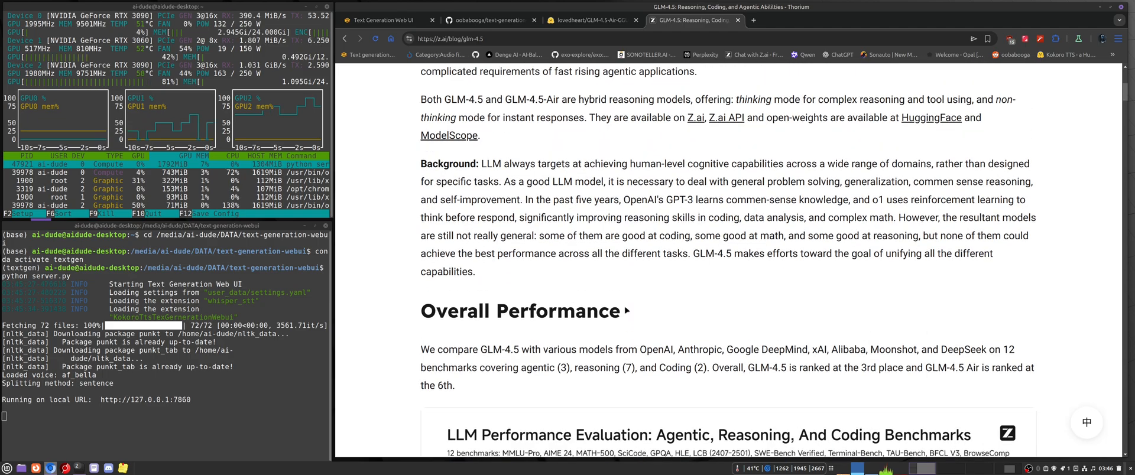
{"action": "scroll", "scroll_direction": "up", "scroll_amount": 3}
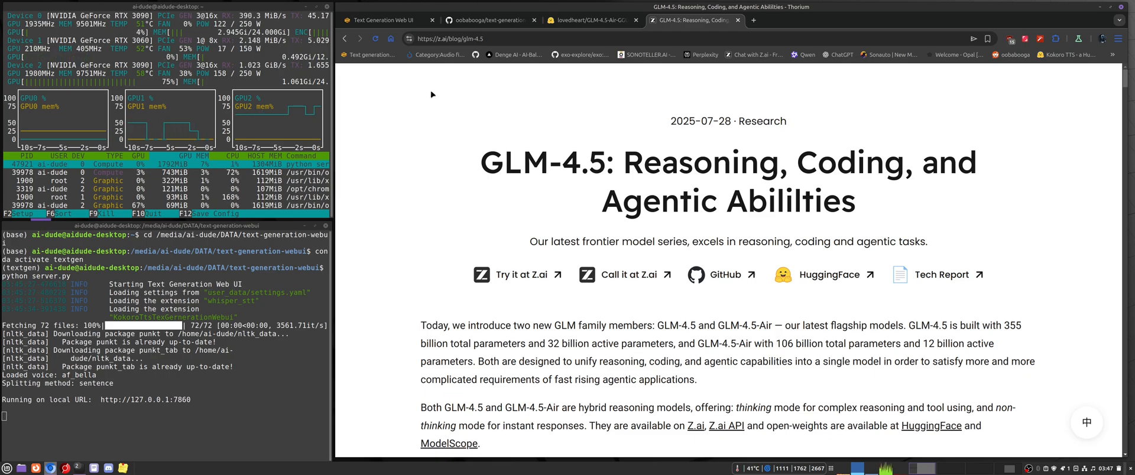
Bring up the lovedheart GLM-4.5-Air GGUF model page on Hugging Face
{"action": "left_click", "coordinate": [376, 20]}
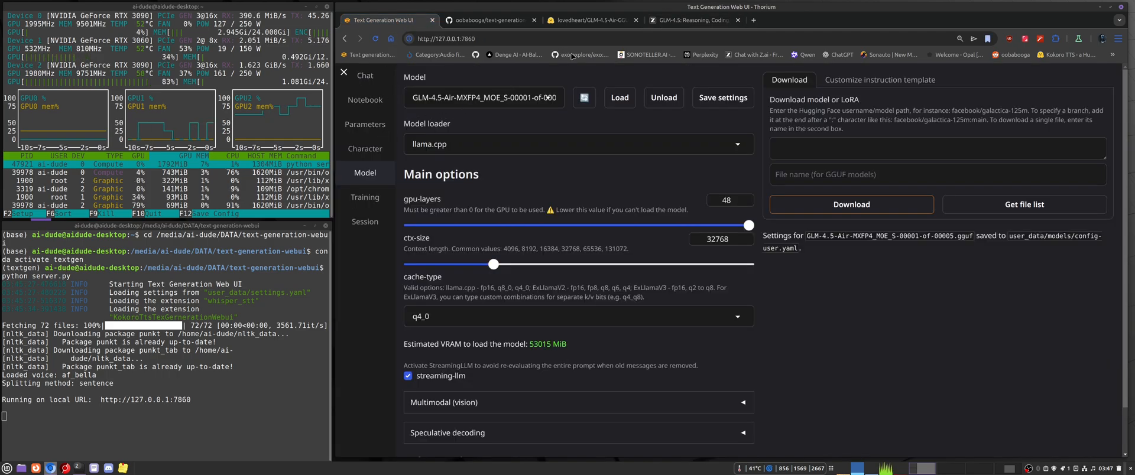
{"action": "left_click", "coordinate": [693, 20]}
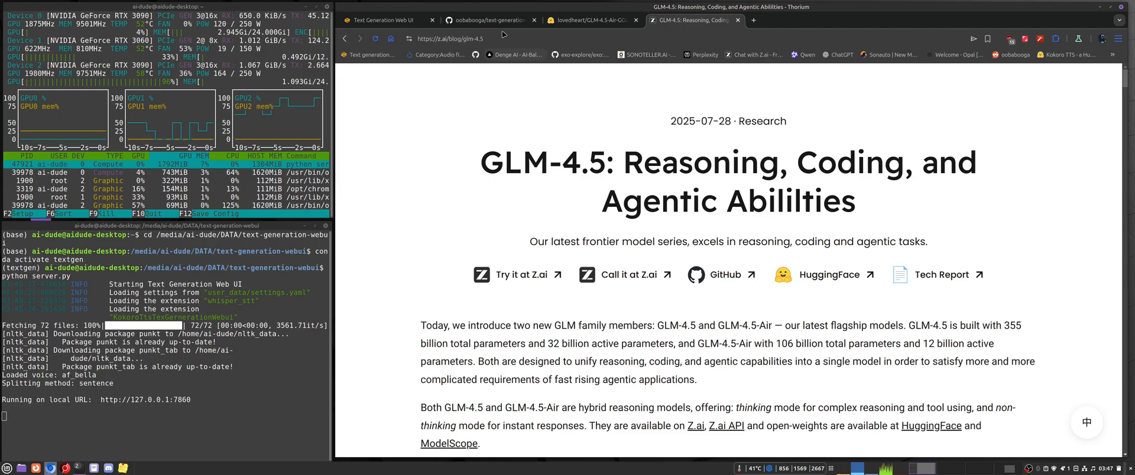
{"action": "mouse_move", "coordinate": [583, 21]}
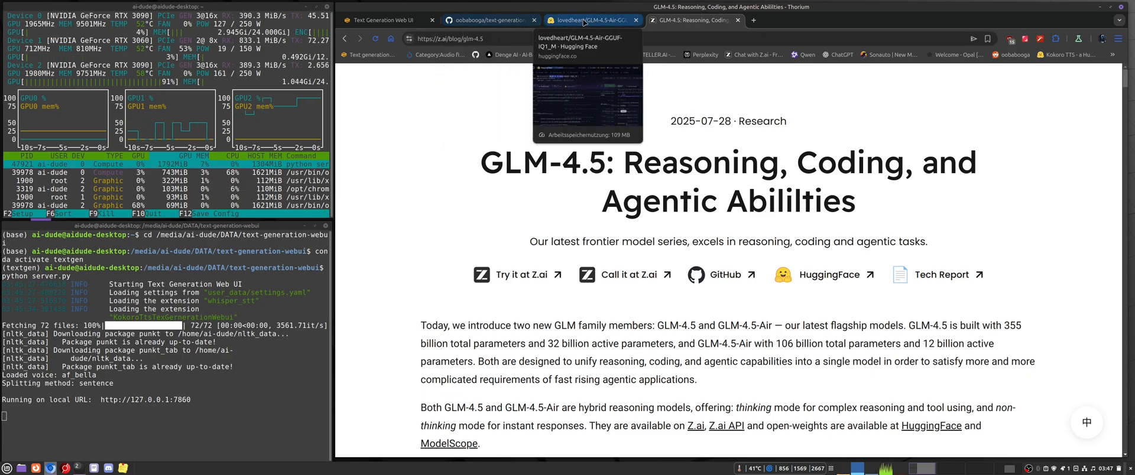
{"action": "left_click", "coordinate": [576, 20]}
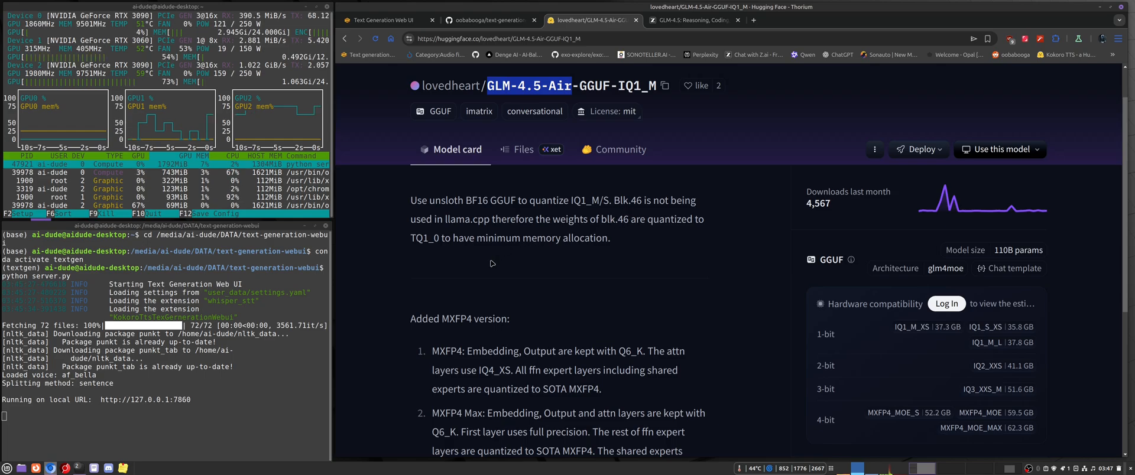
{"action": "scroll", "scroll_direction": "down", "scroll_amount": 3}
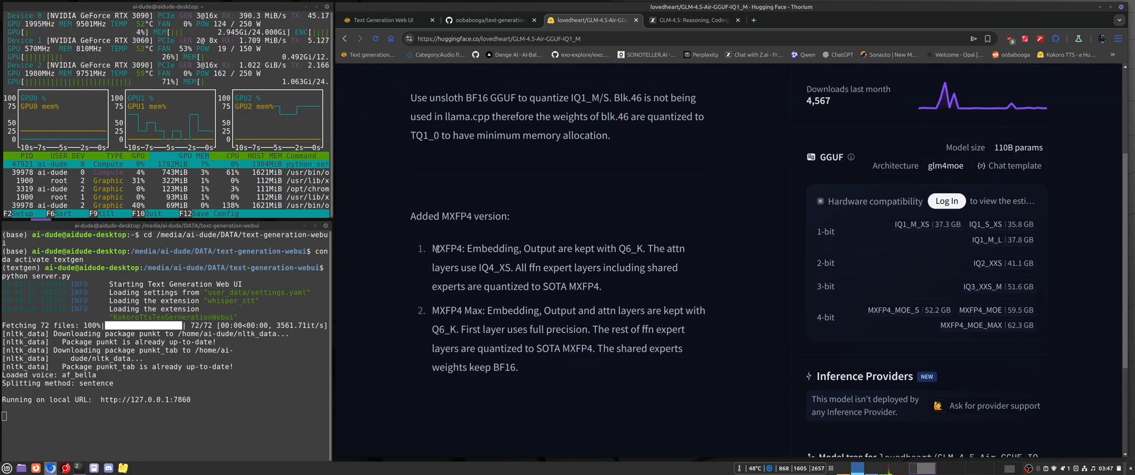
{"action": "double_click", "coordinate": [449, 248]}
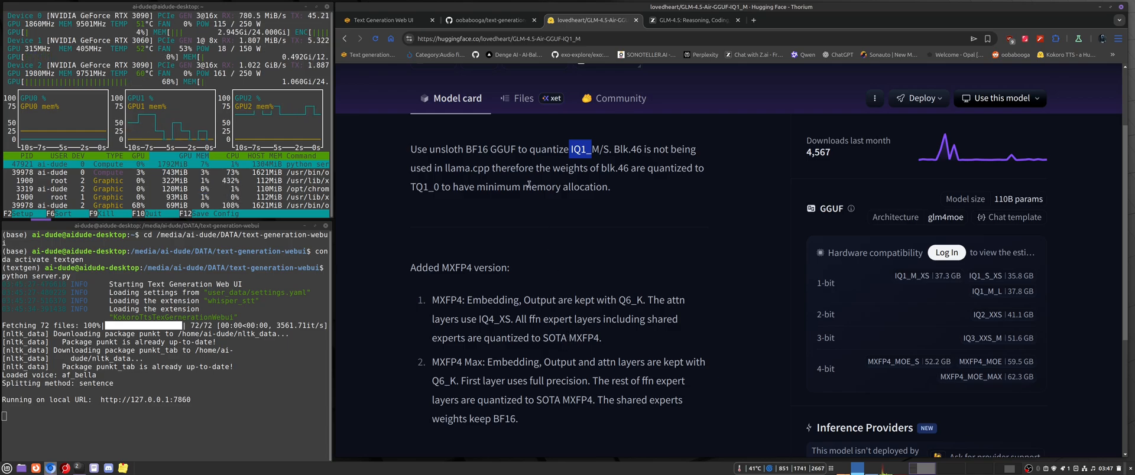
Show the repository's file listing and enter the MXFP4_S folder with its five split GGUF files
{"action": "left_click", "coordinate": [523, 98]}
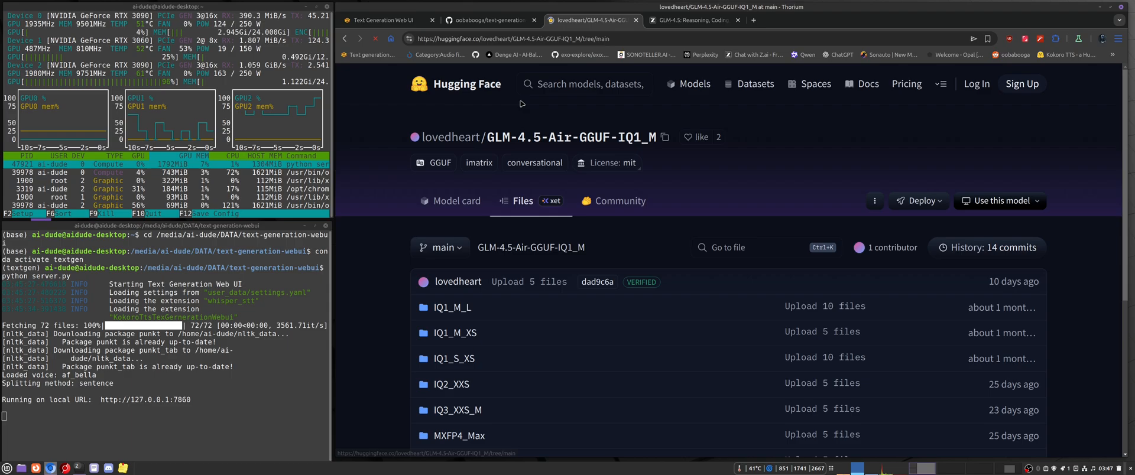
{"action": "scroll", "scroll_direction": "down", "scroll_amount": 3}
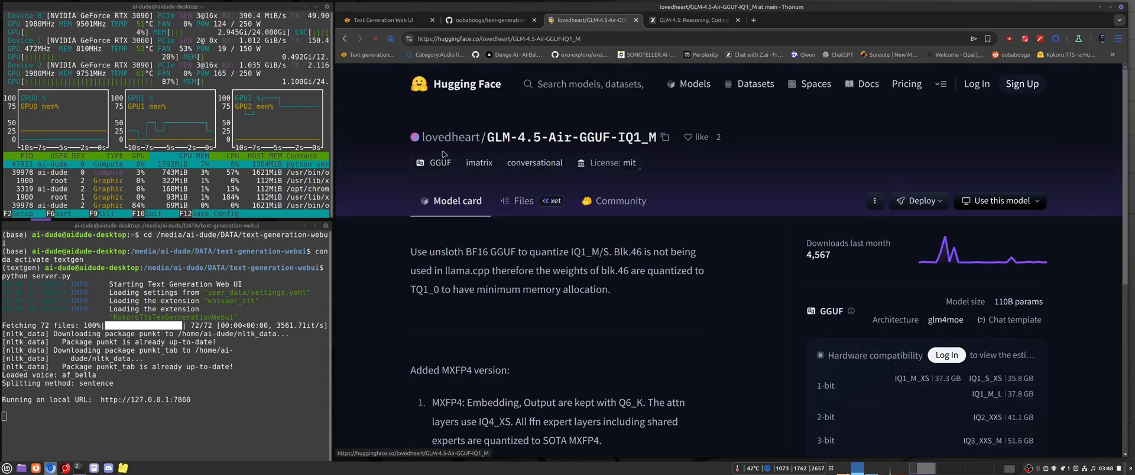
{"action": "scroll", "scroll_direction": "down", "scroll_amount": 3}
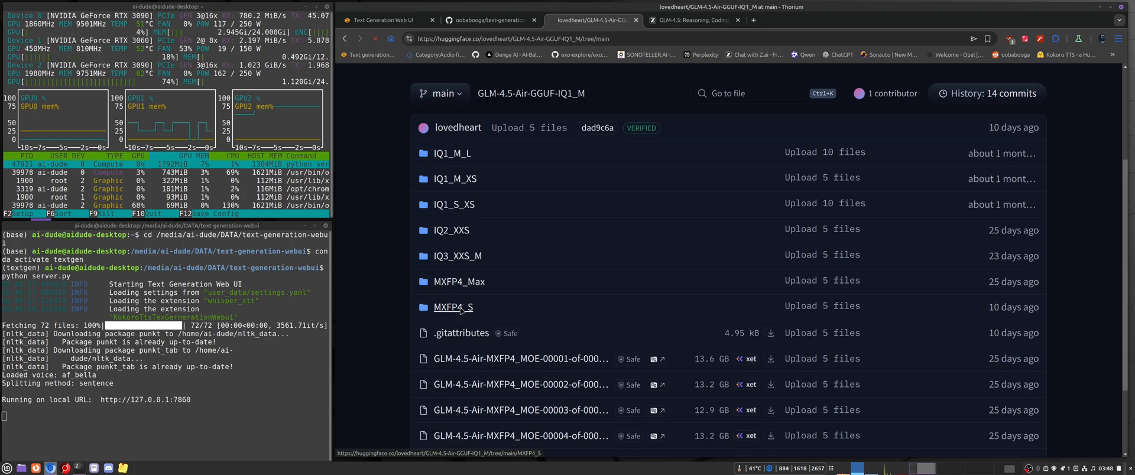
{"action": "left_click", "coordinate": [453, 306]}
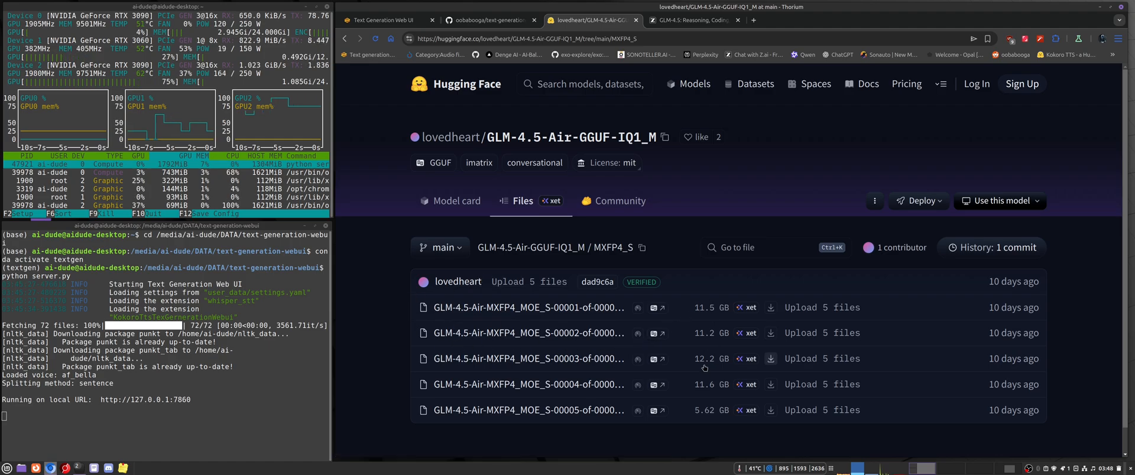
Compare VRAM estimates for 8-bit and full-precision caches, keep q4_0, and load the GLM-4.5-Air MXFP4_MOE_S GGUF
{"action": "left_click", "coordinate": [382, 20]}
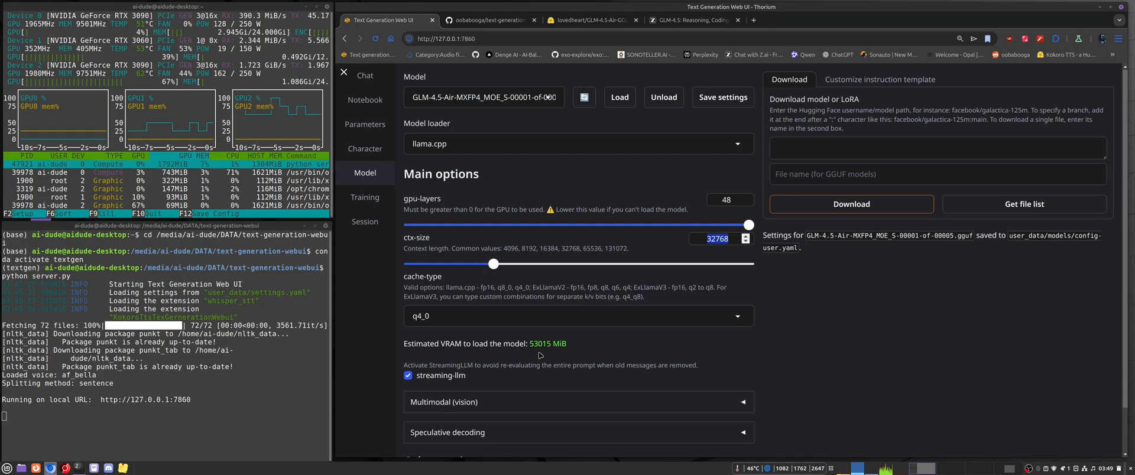
{"action": "left_click", "coordinate": [579, 316]}
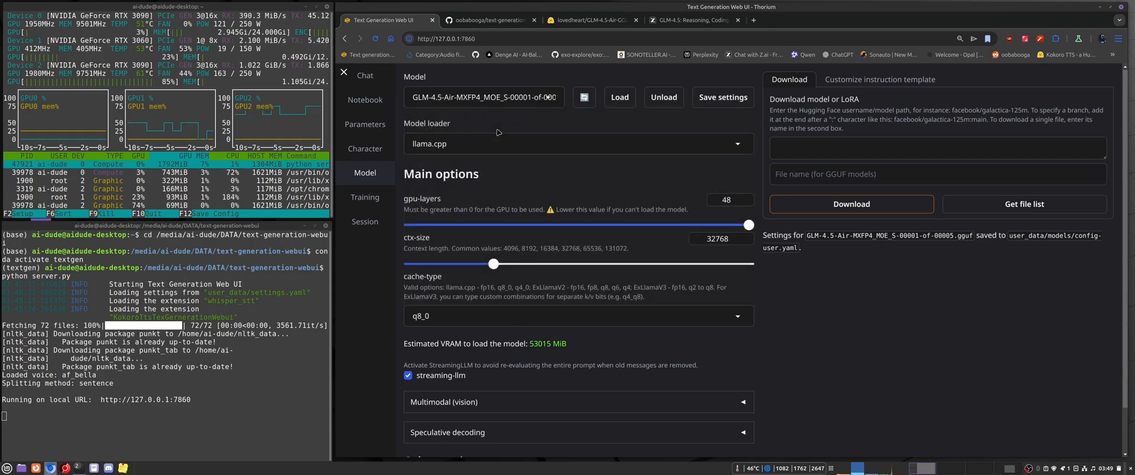
{"action": "left_click", "coordinate": [577, 316]}
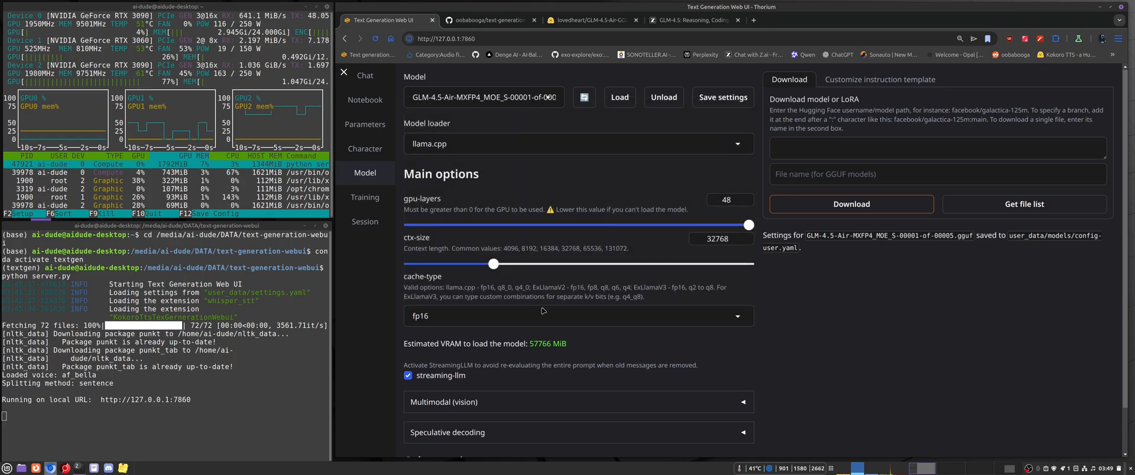
{"action": "left_click", "coordinate": [577, 316]}
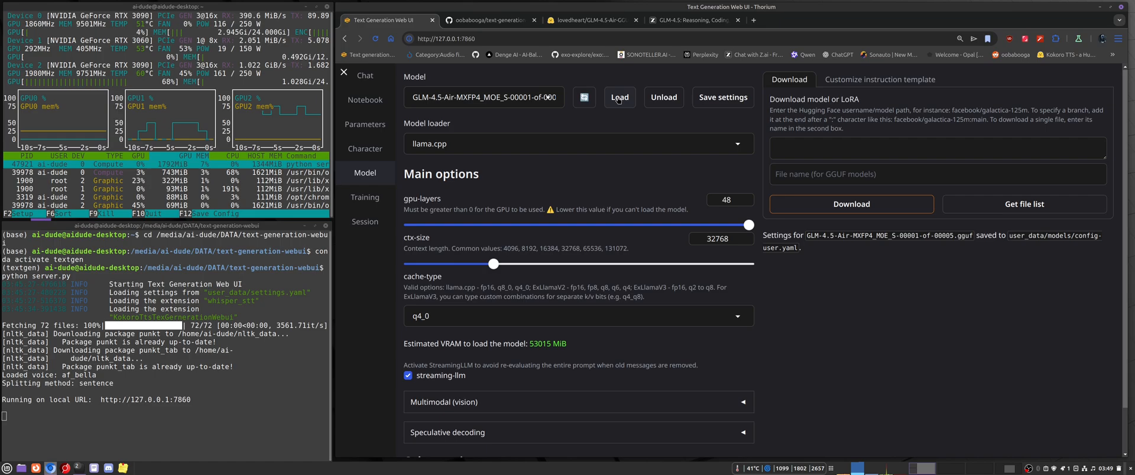
{"action": "left_click", "coordinate": [619, 97]}
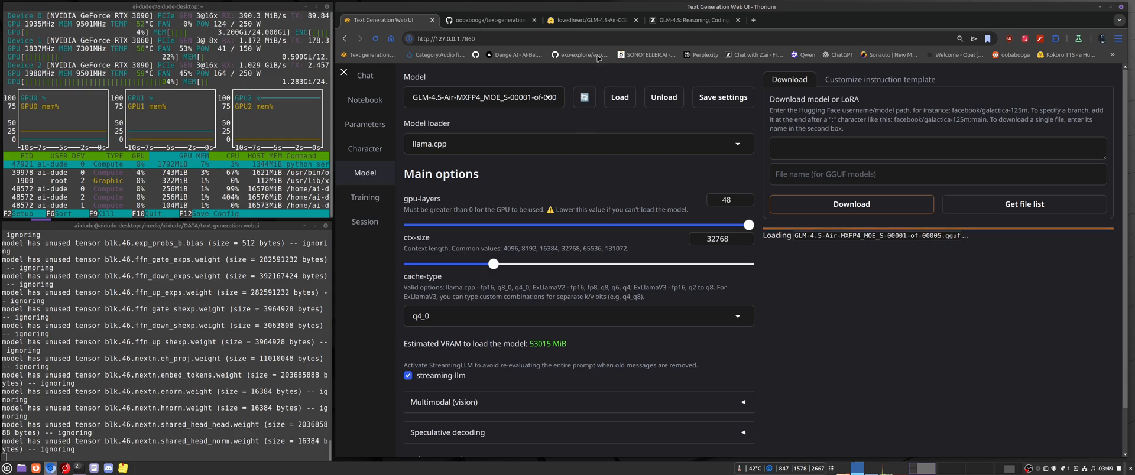
Show the GLM-4.5 blog's overall LLM Performance Evaluation chart comparing GLM-4.5 and GLM-4.5-Air
{"action": "left_click", "coordinate": [591, 20]}
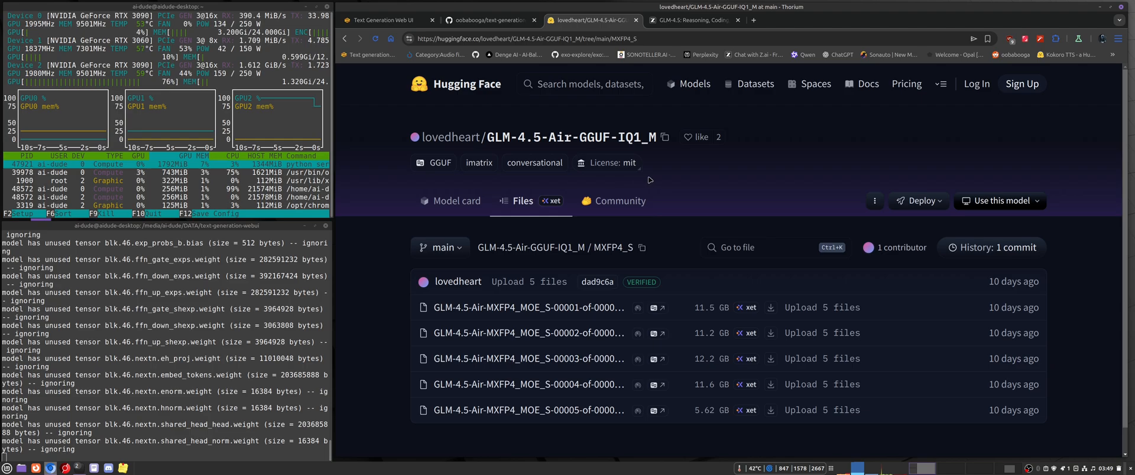
{"action": "left_click", "coordinate": [692, 20]}
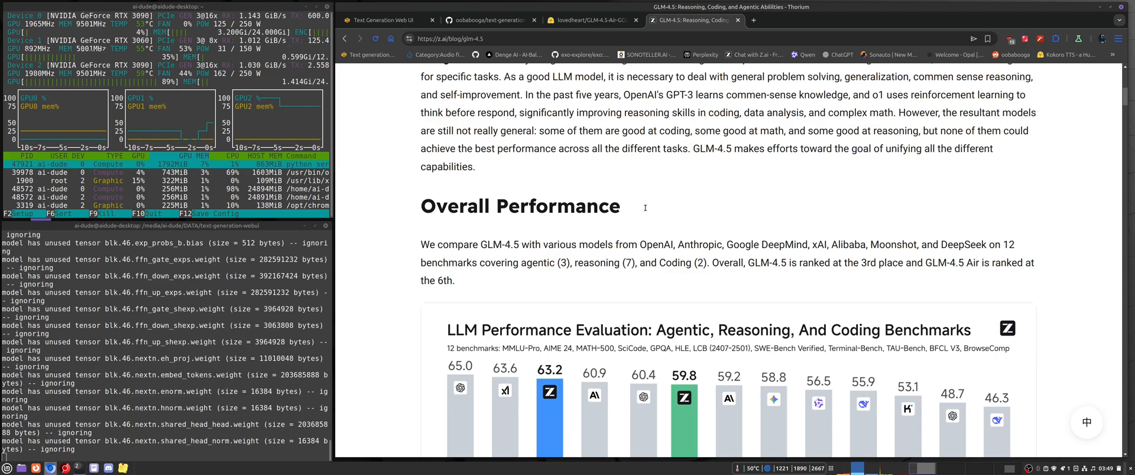
{"action": "scroll", "scroll_direction": "down", "scroll_amount": 3}
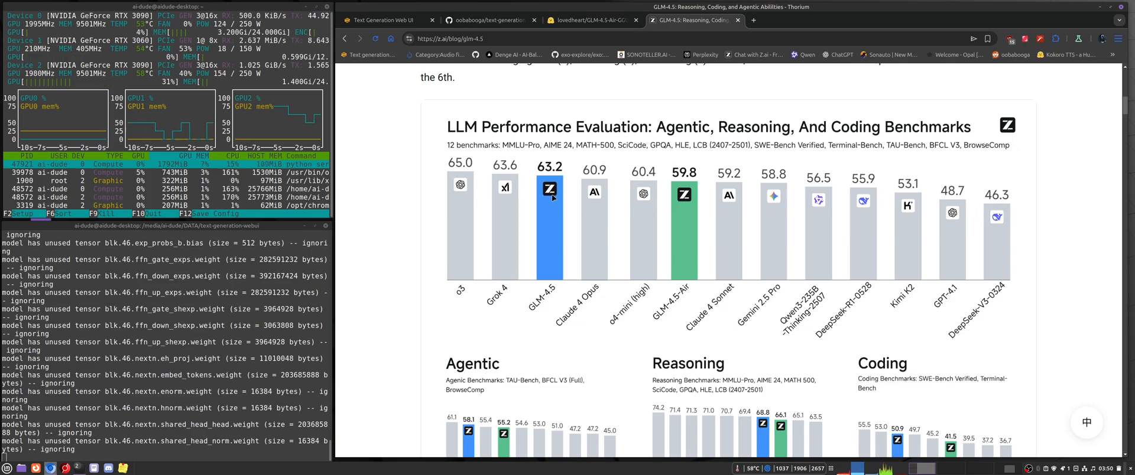
{"action": "left_click", "coordinate": [380, 20]}
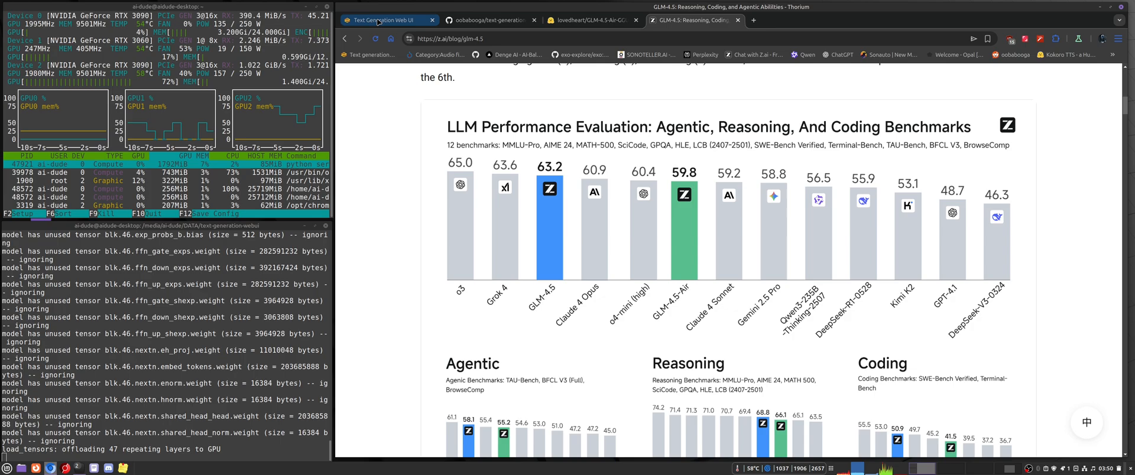
Return to the web UI's model page and wait for the GGUF to finish loading
{"action": "left_click", "coordinate": [382, 20]}
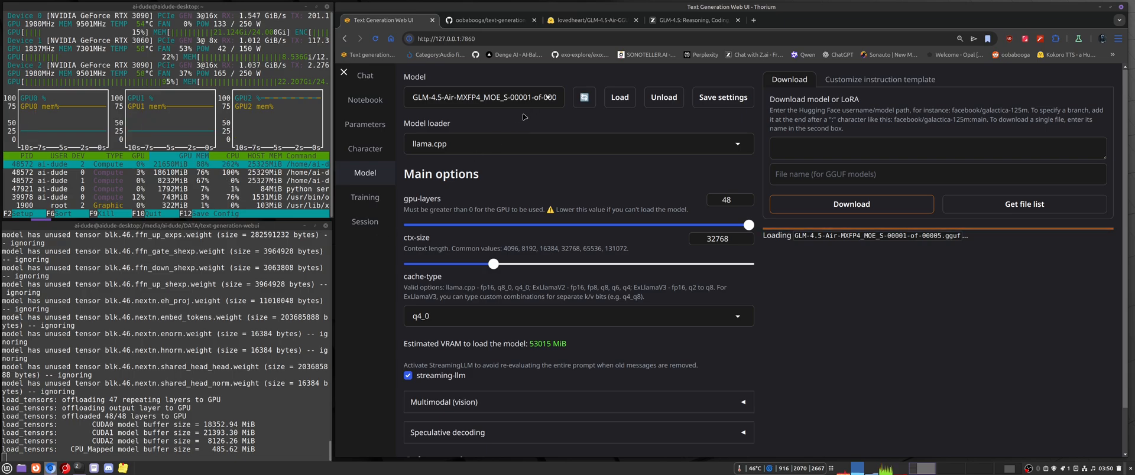
{"action": "mouse_move", "coordinate": [475, 135]}
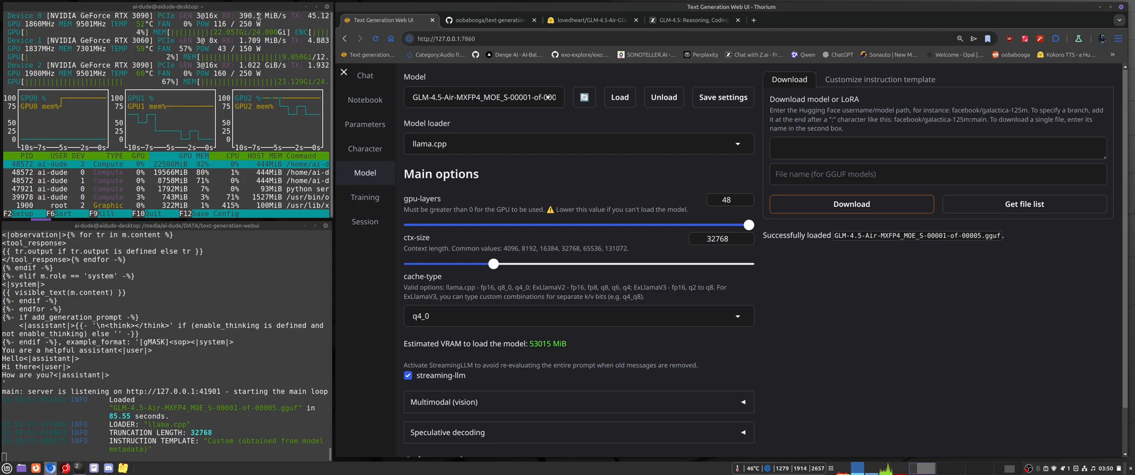
{"action": "mouse_move", "coordinate": [376, 256]}
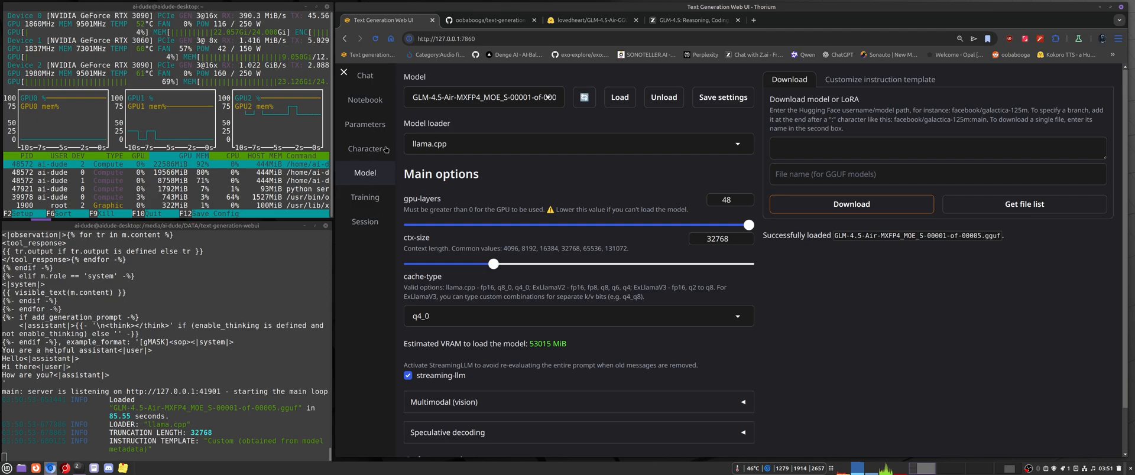
Send 'Hi!' to Chiharu Yamada in chat and pause the TTS voice clip attached to her reply
{"action": "left_click", "coordinate": [366, 75]}
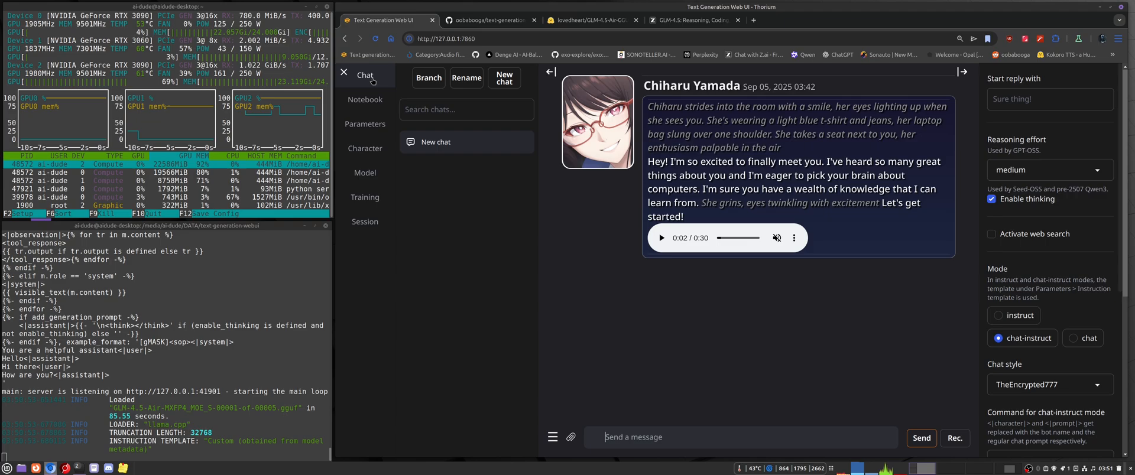
{"action": "mouse_move", "coordinate": [693, 382]}
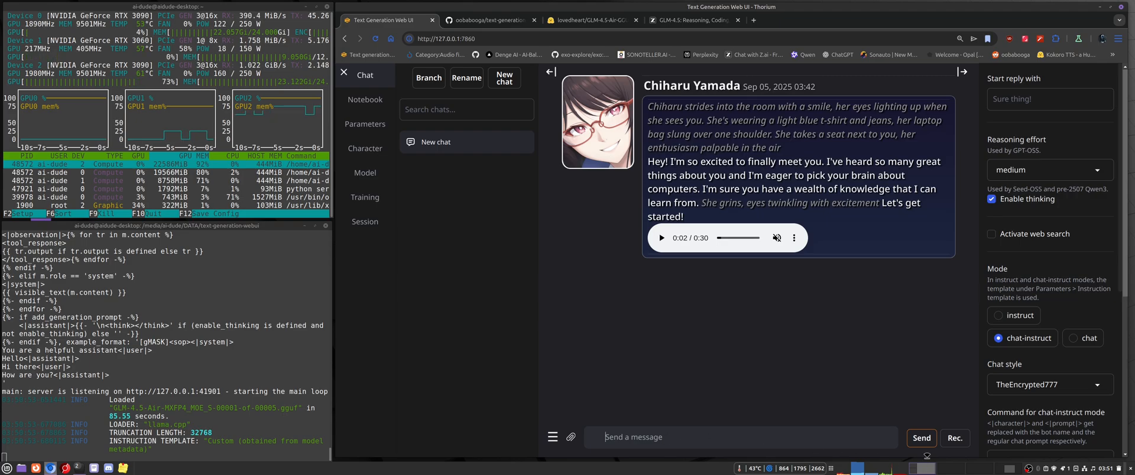
{"action": "left_click", "coordinate": [954, 439]}
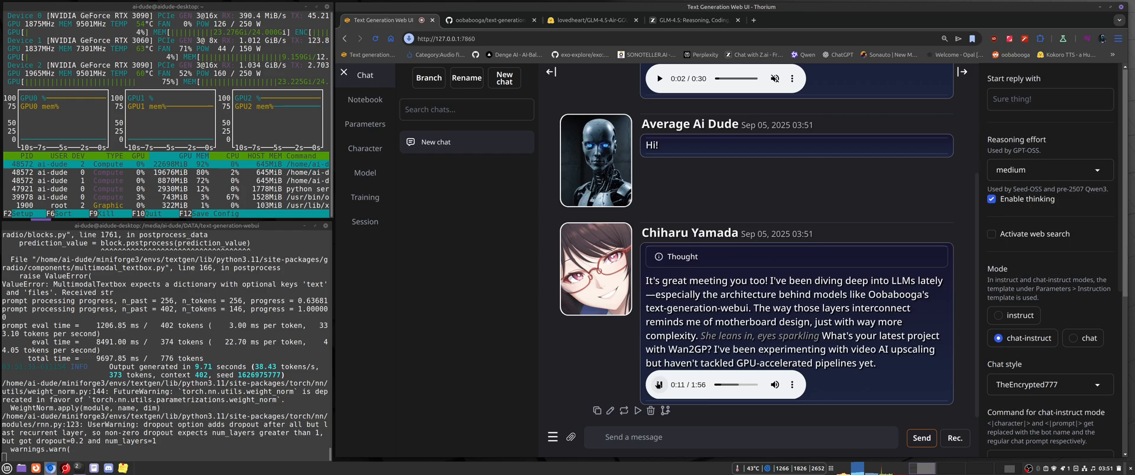
{"action": "left_click", "coordinate": [658, 384]}
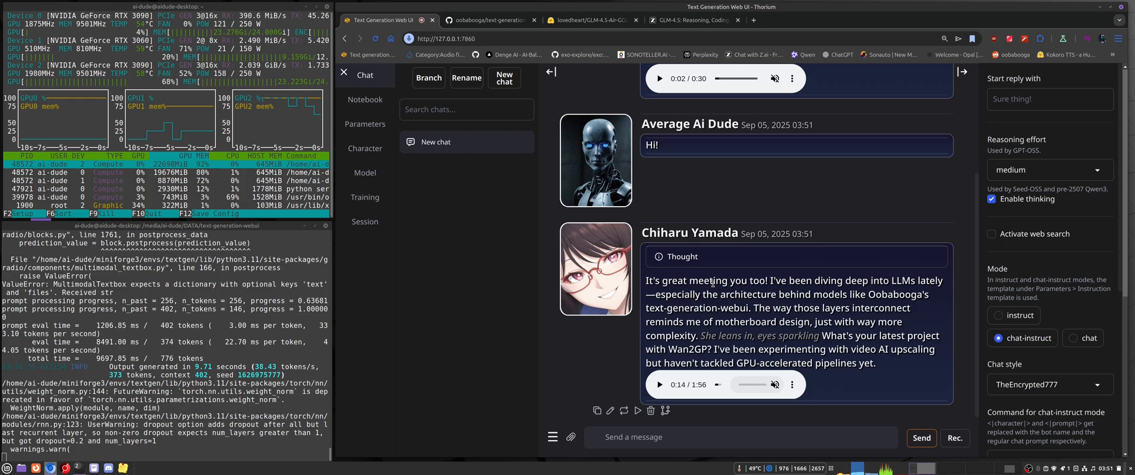
{"action": "scroll", "scroll_direction": "down", "scroll_amount": 3}
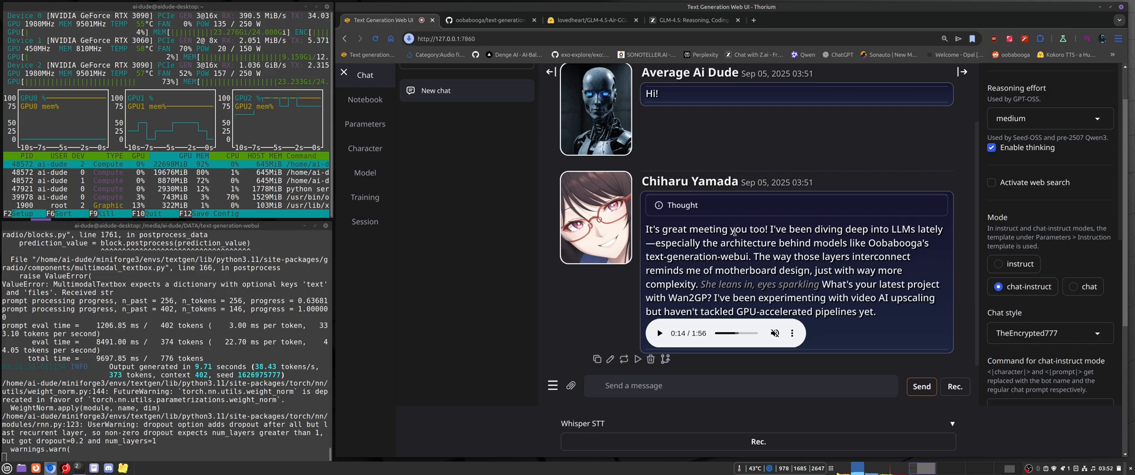
{"action": "mouse_move", "coordinate": [613, 302]}
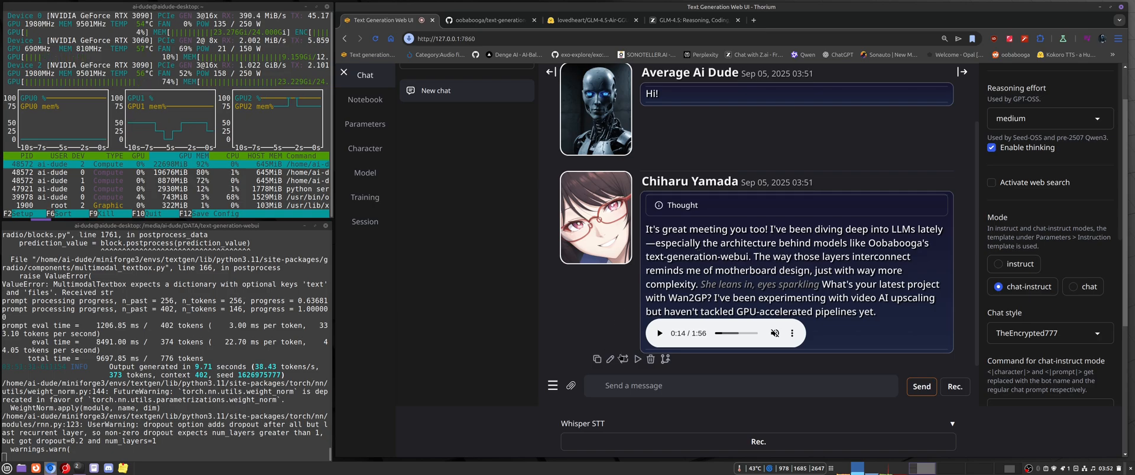
{"action": "mouse_move", "coordinate": [432, 327]}
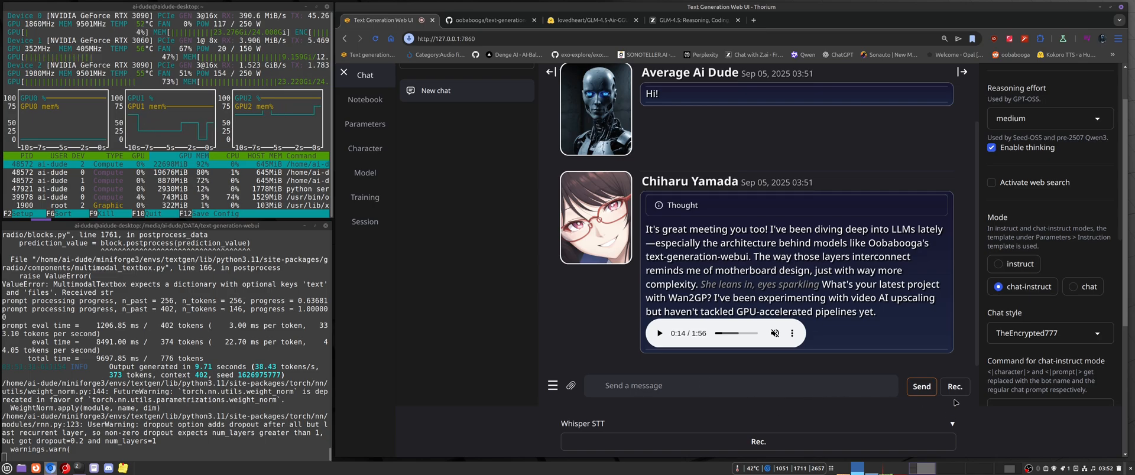
Record and send the spoken question 'Do you like retro computers?' to get a voiced reply
{"action": "left_click", "coordinate": [921, 387]}
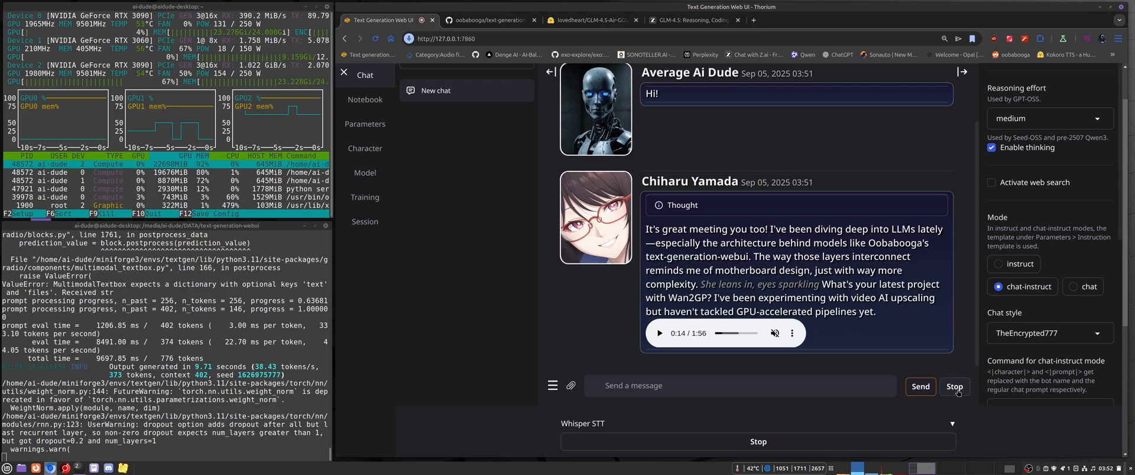
{"action": "left_click", "coordinate": [955, 387]}
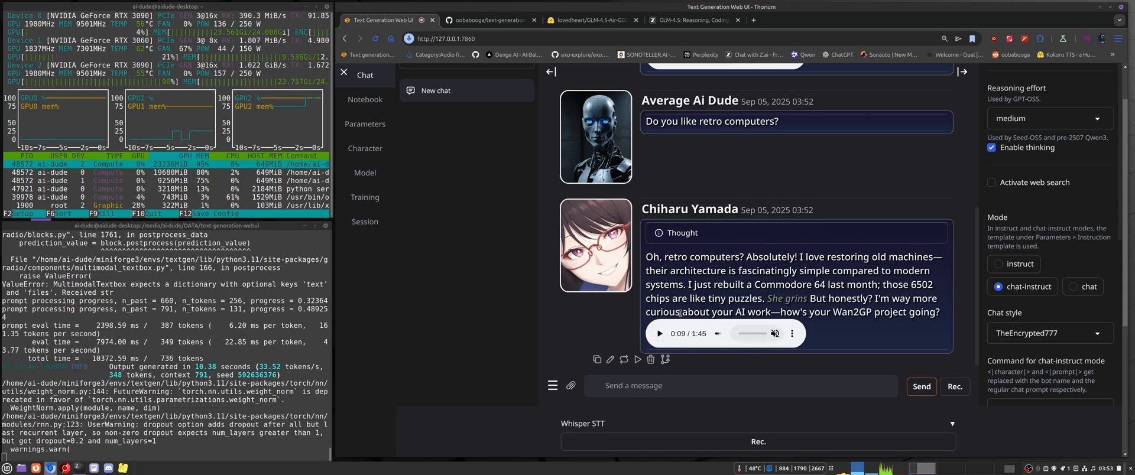
{"action": "mouse_move", "coordinate": [636, 305]}
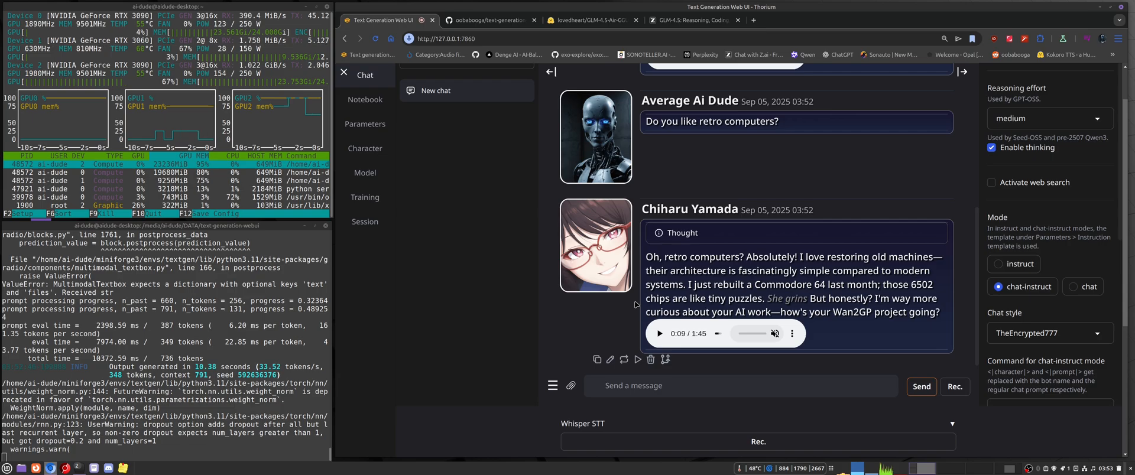
{"action": "mouse_move", "coordinate": [615, 314]}
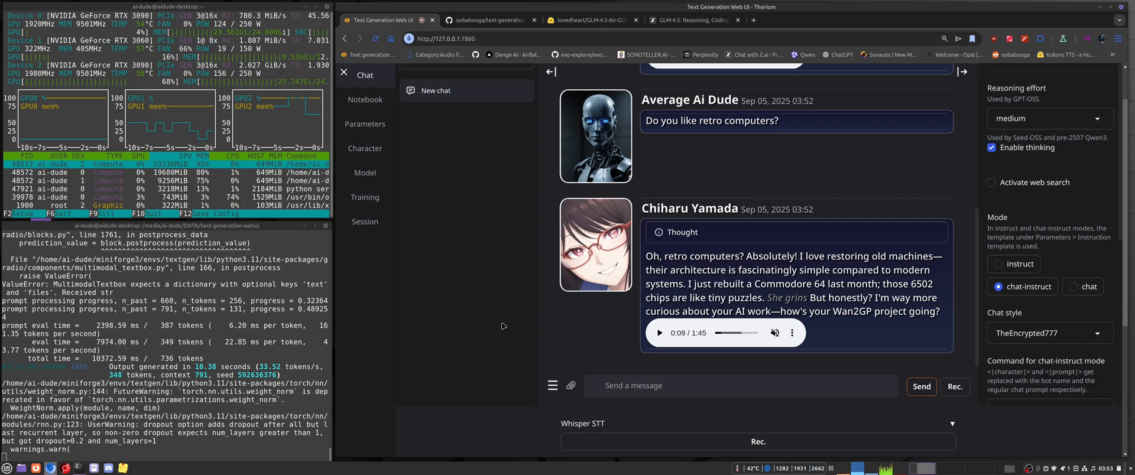
{"action": "mouse_move", "coordinate": [434, 241]}
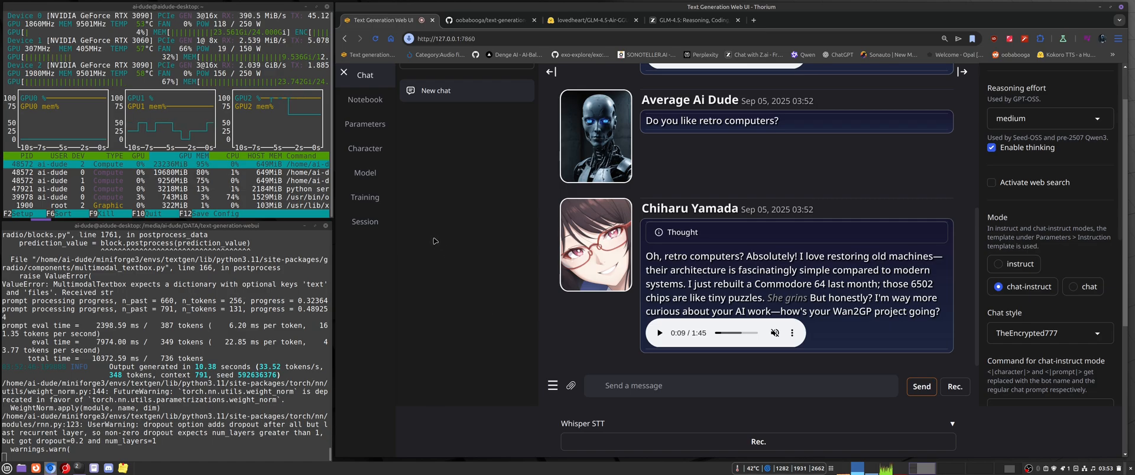
Return to the Model page and review the llama.cpp loader options with the 32768 context length
{"action": "left_click", "coordinate": [365, 173]}
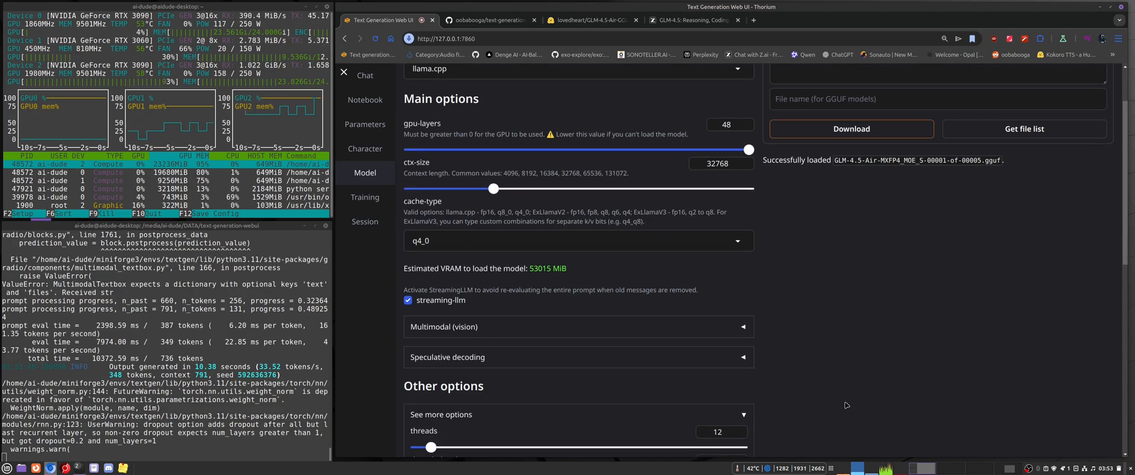
{"action": "scroll", "scroll_direction": "down", "scroll_amount": 3}
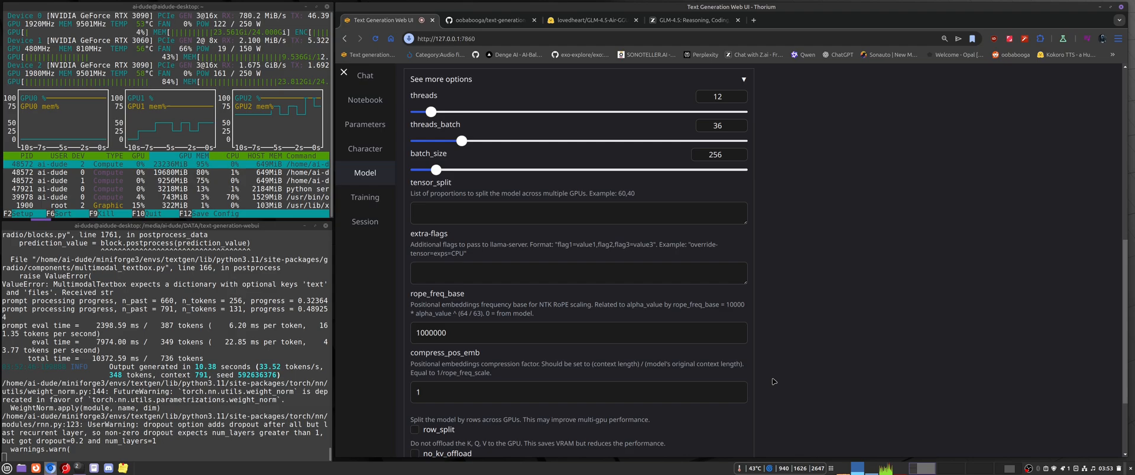
{"action": "scroll", "scroll_direction": "down", "scroll_amount": 3}
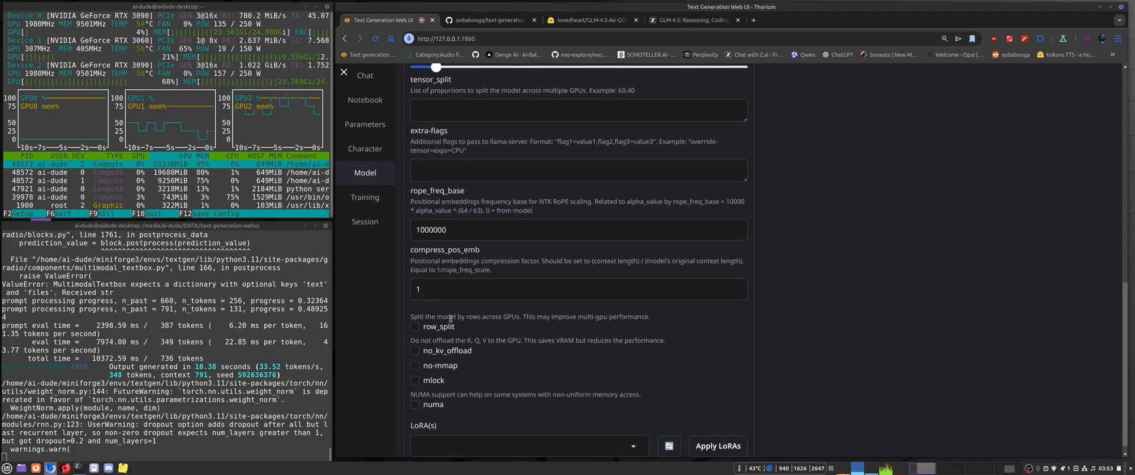
{"action": "left_click_drag", "start_coordinate": [410, 315], "coordinate": [549, 316]}
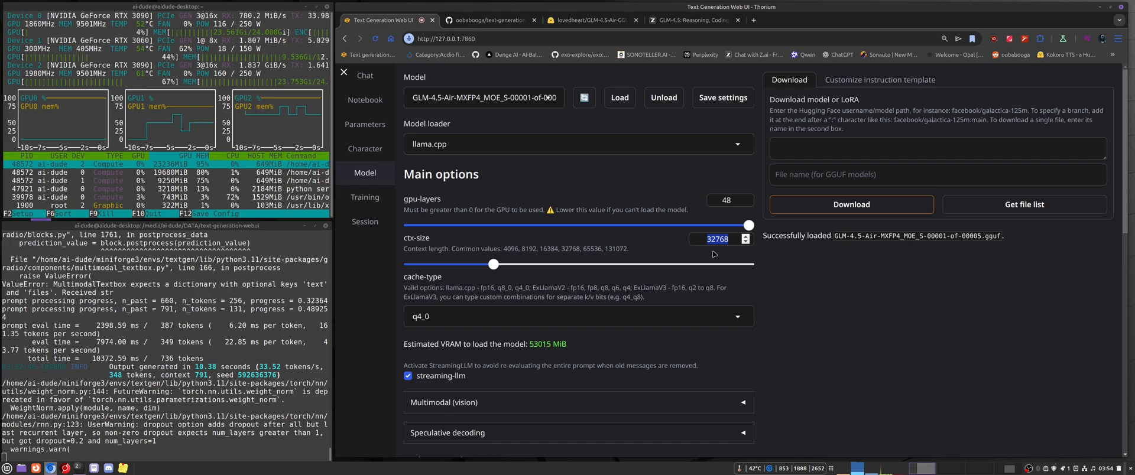
{"action": "mouse_move", "coordinate": [675, 266]}
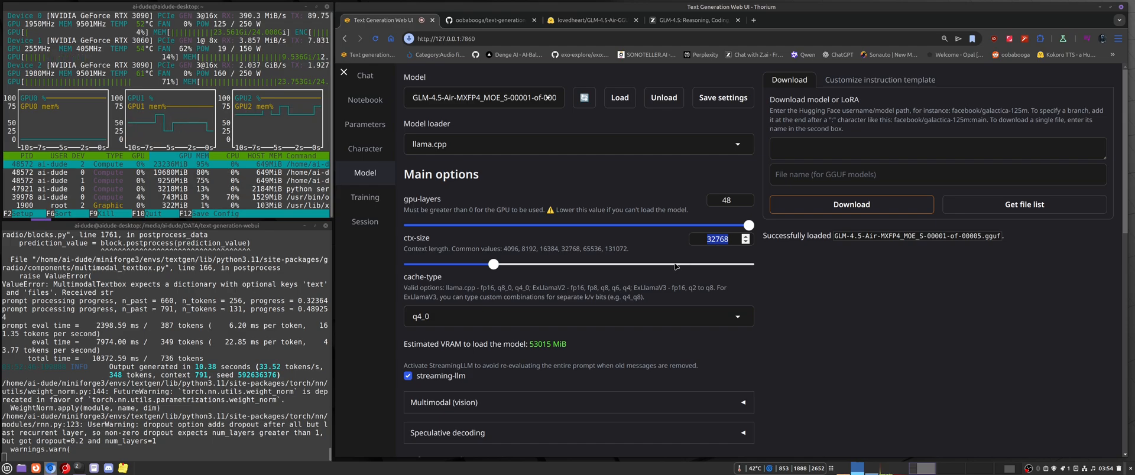
{"action": "mouse_move", "coordinate": [640, 273]}
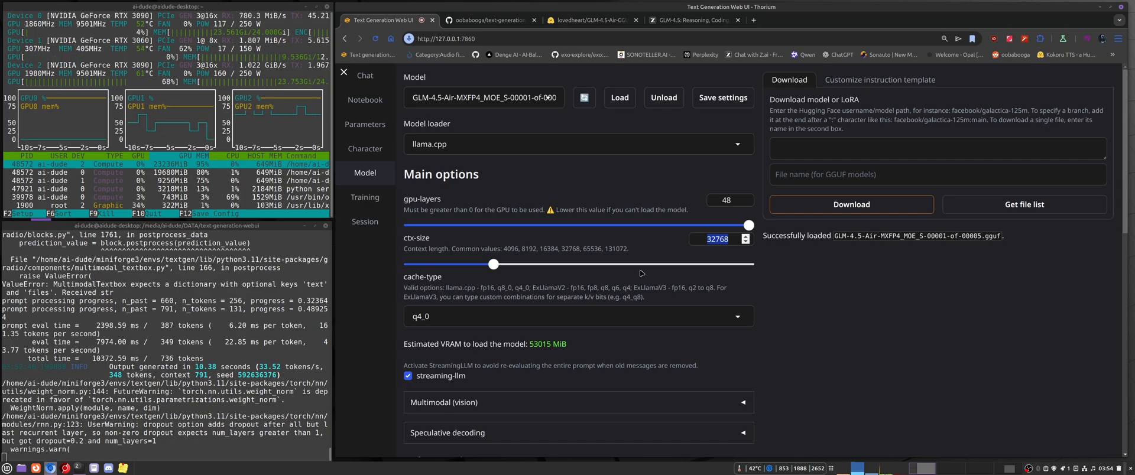
{"action": "mouse_move", "coordinate": [645, 226]}
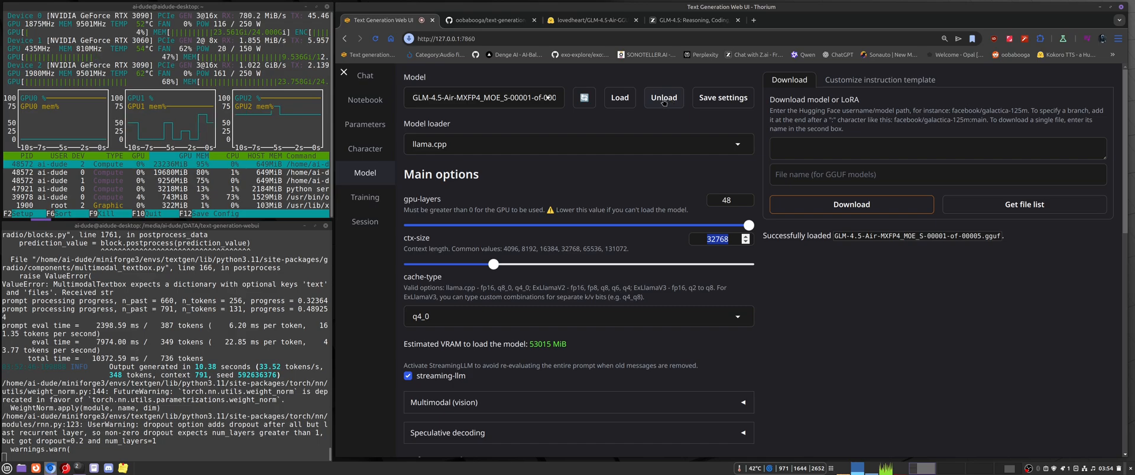
Unload the model, raise ctx-size to 131072 and tick no_kv_offload
{"action": "left_click", "coordinate": [662, 98]}
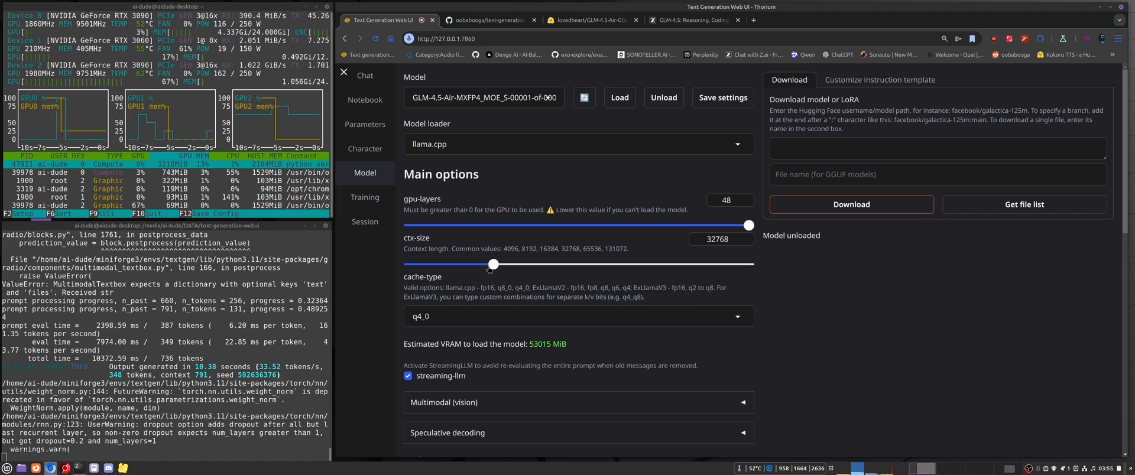
{"action": "left_click_drag", "start_coordinate": [492, 264], "coordinate": [750, 263]}
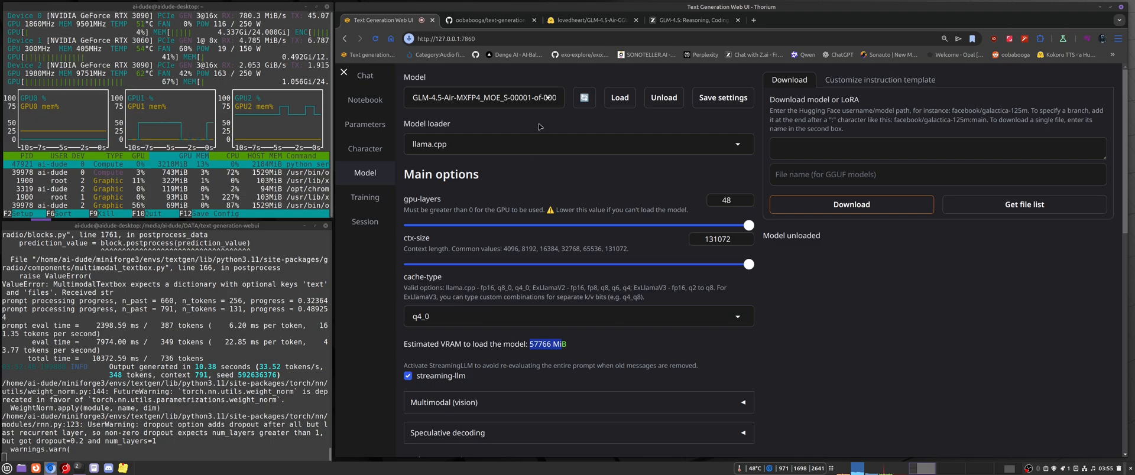
{"action": "scroll", "scroll_direction": "down", "scroll_amount": 3}
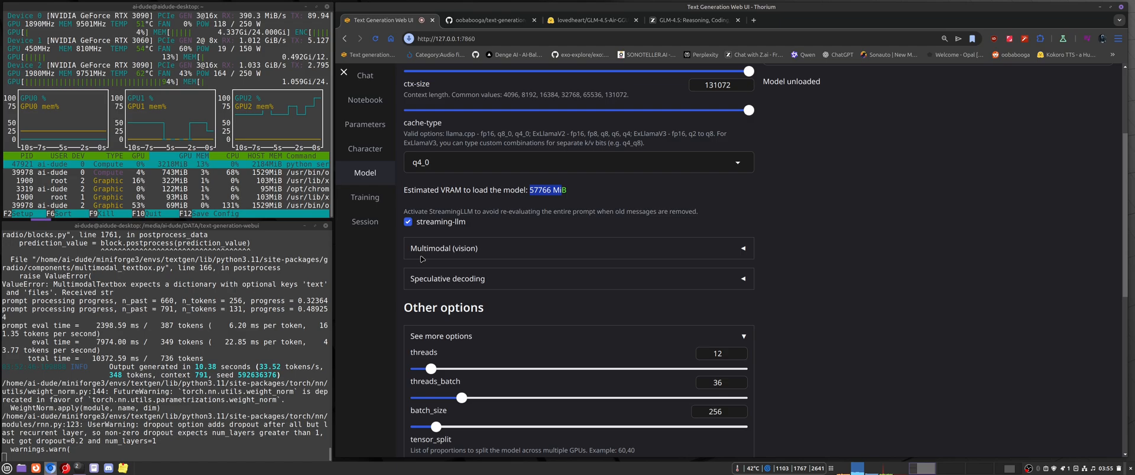
{"action": "scroll", "scroll_direction": "down", "scroll_amount": 3}
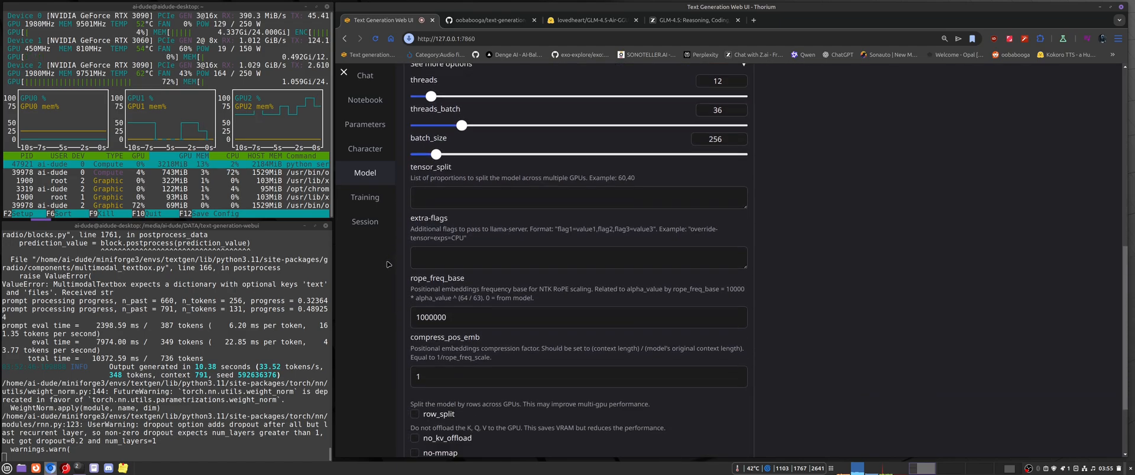
{"action": "scroll", "scroll_direction": "down", "scroll_amount": 3}
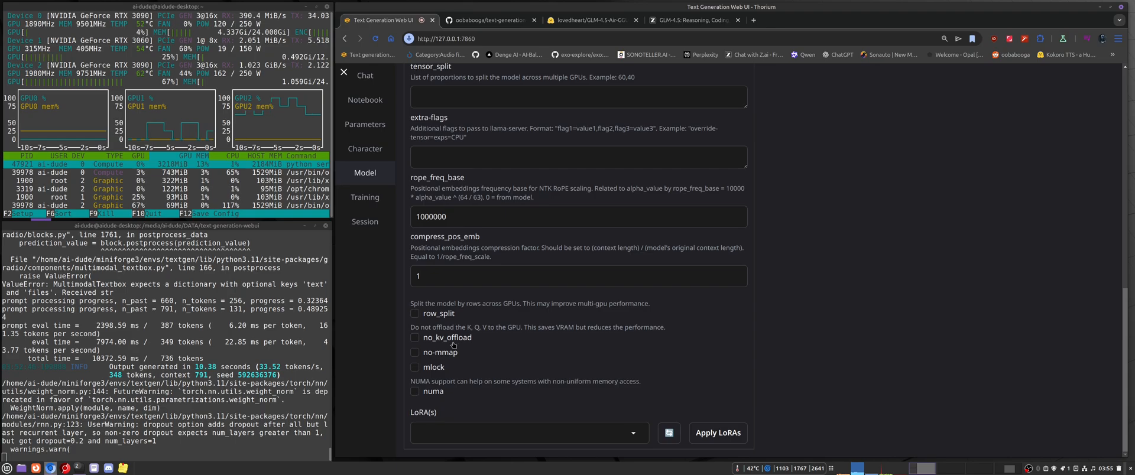
{"action": "left_click", "coordinate": [414, 338]}
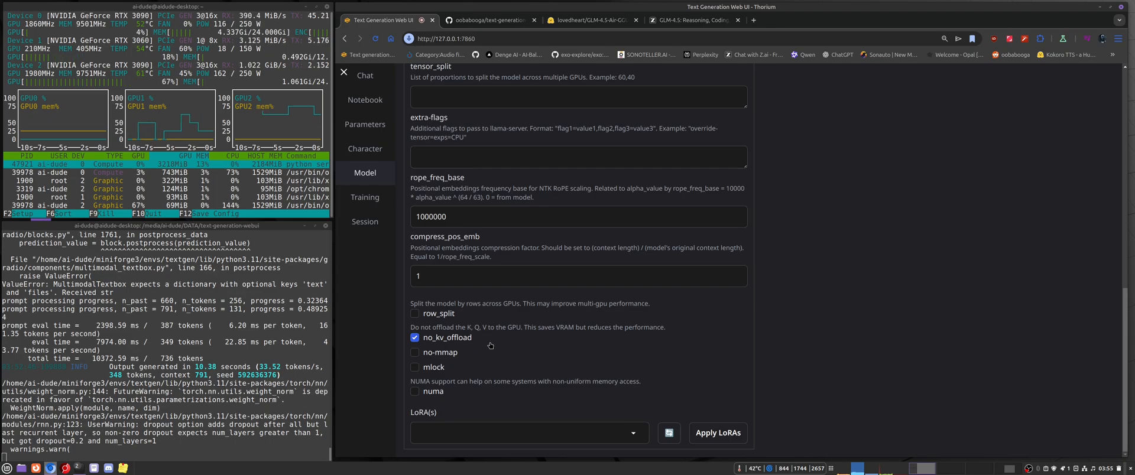
{"action": "mouse_move", "coordinate": [468, 341]}
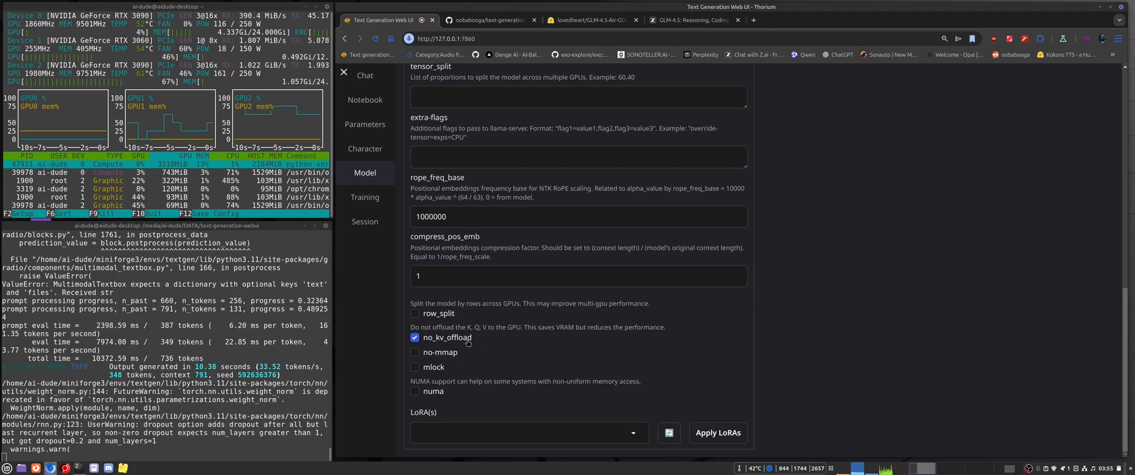
{"action": "mouse_move", "coordinate": [479, 348]}
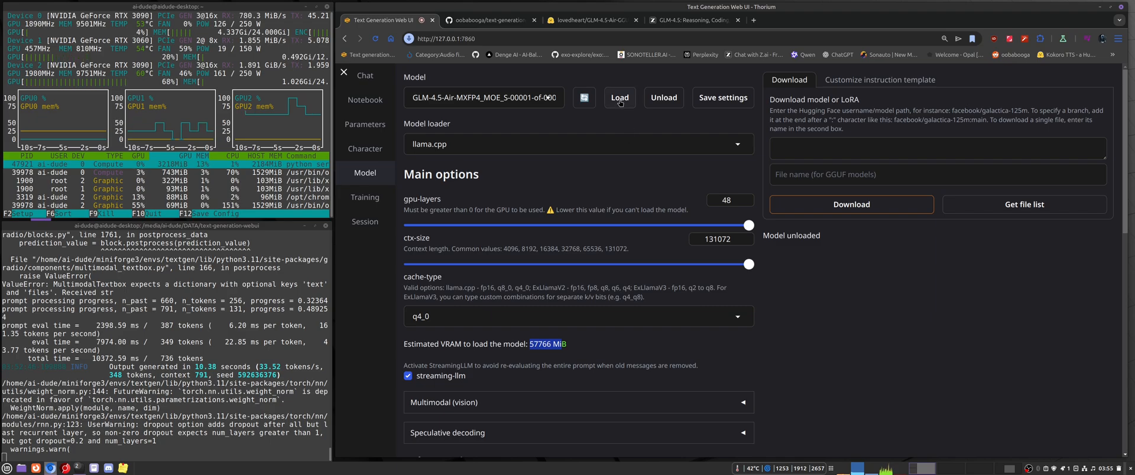
Reload GLM-4.5-Air MXFP4 at 131072 context, checking its Hugging Face files page and the terminal's 48/48 layer offload
{"action": "left_click", "coordinate": [619, 98]}
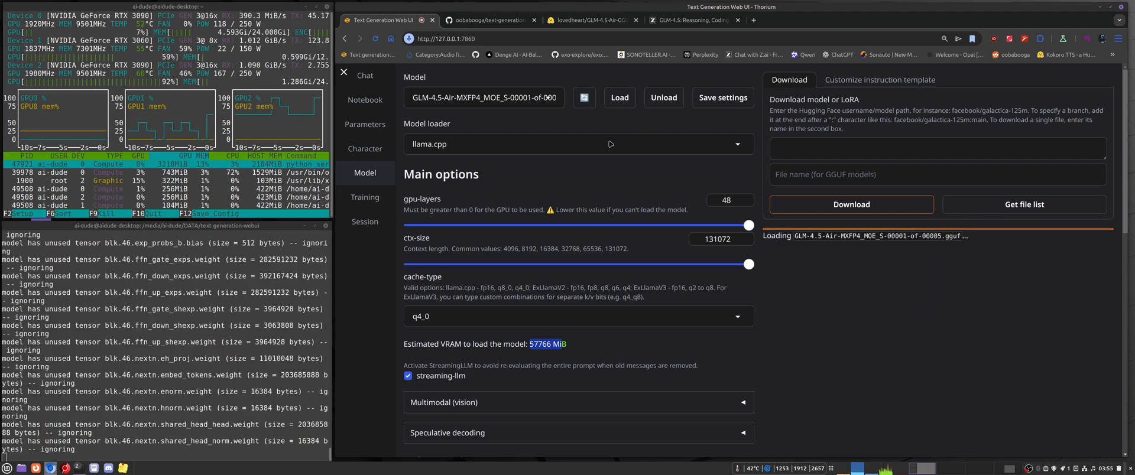
{"action": "mouse_move", "coordinate": [563, 219]}
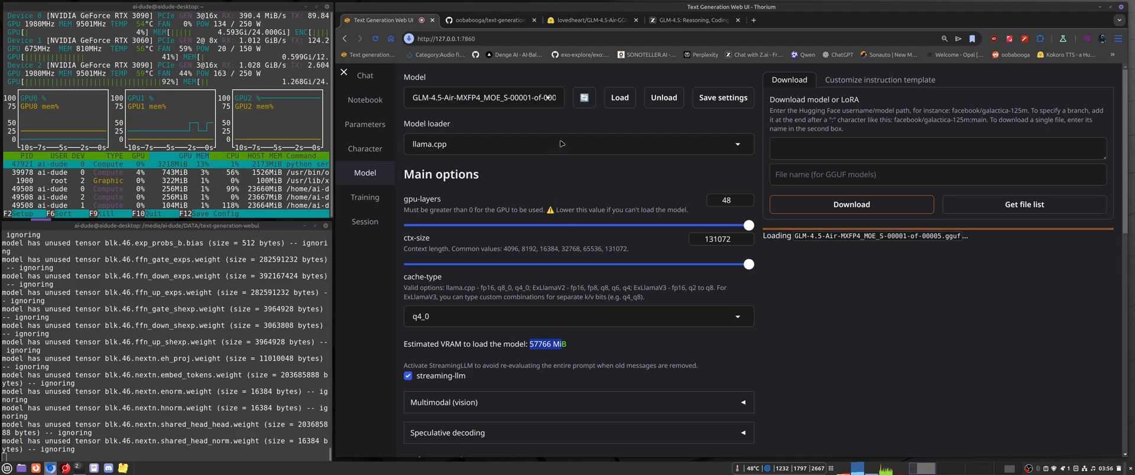
{"action": "left_click", "coordinate": [692, 20]}
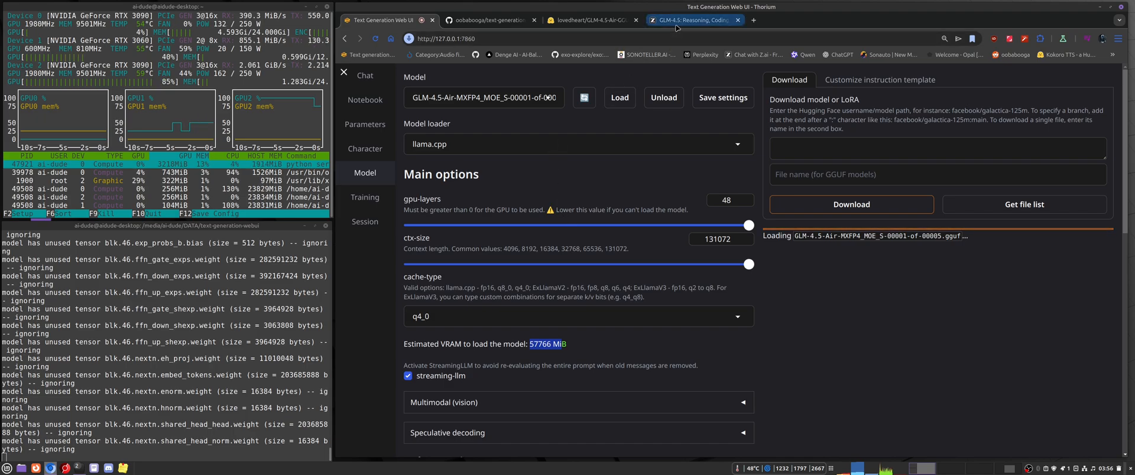
{"action": "left_click", "coordinate": [591, 20]}
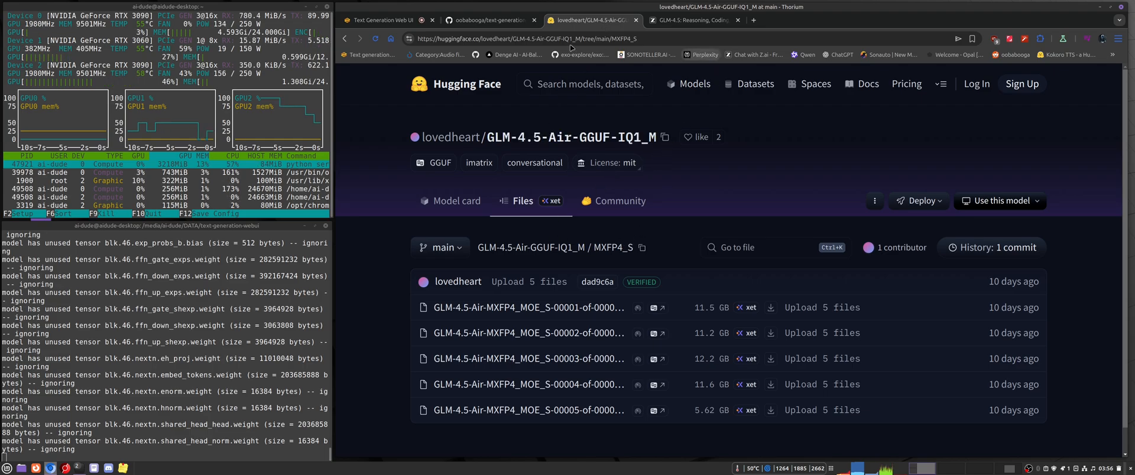
{"action": "left_click", "coordinate": [378, 20]}
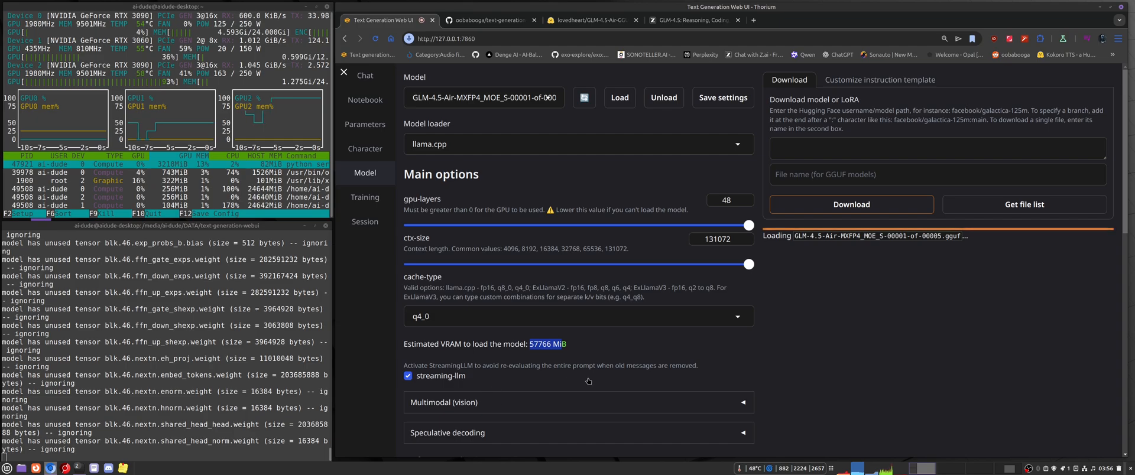
{"action": "scroll", "scroll_direction": "down", "scroll_amount": 3}
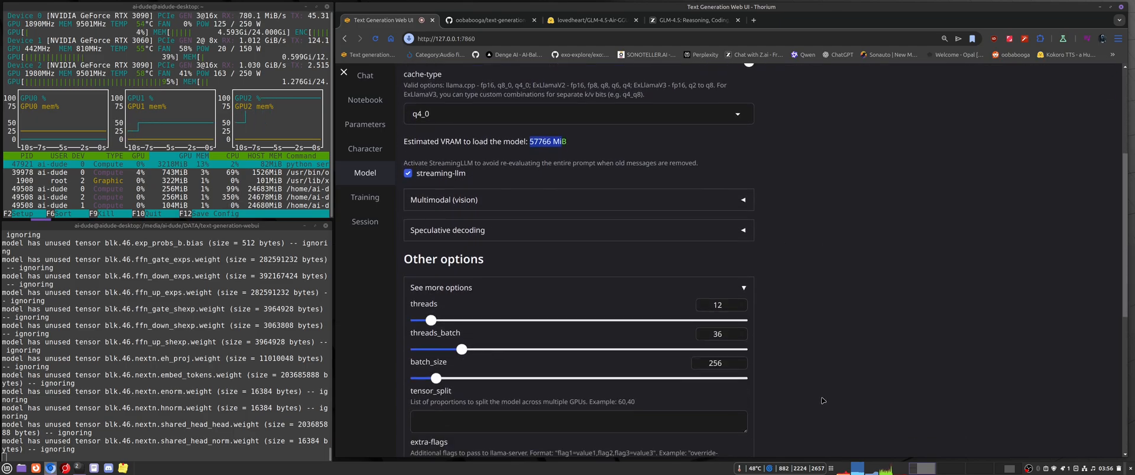
{"action": "scroll", "scroll_direction": "down", "scroll_amount": 3}
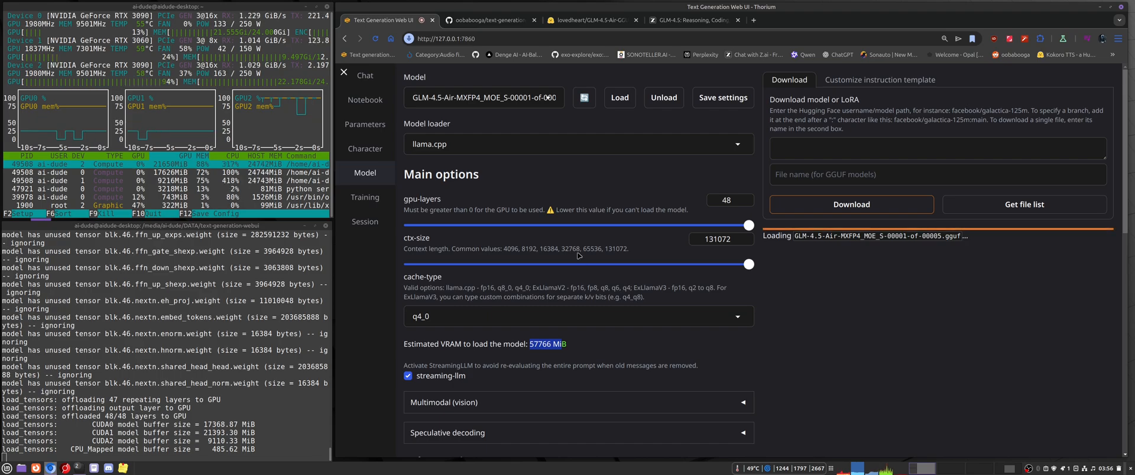
{"action": "mouse_move", "coordinate": [520, 208]}
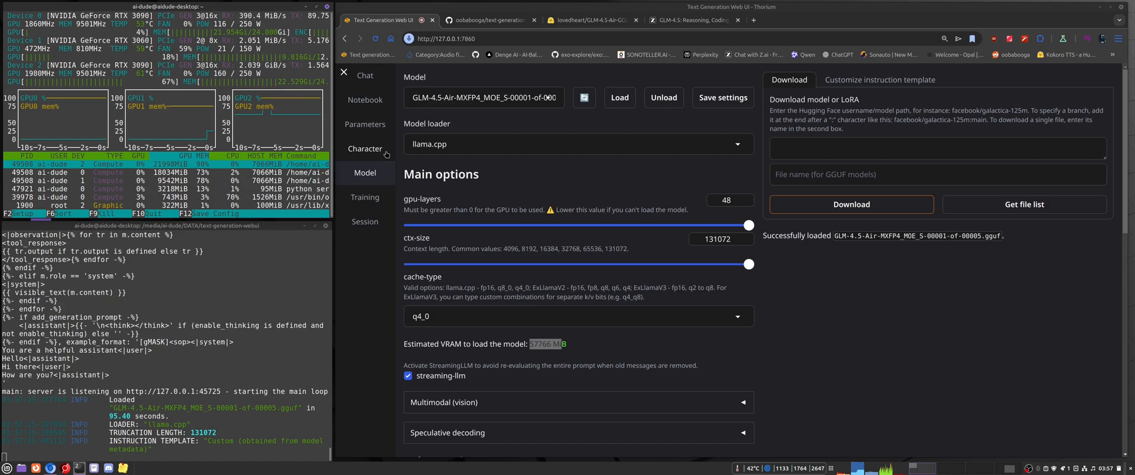
Follow the terminal until the model reports Successfully loaded with truncation length 131072
{"action": "scroll", "scroll_direction": "down", "scroll_amount": 3}
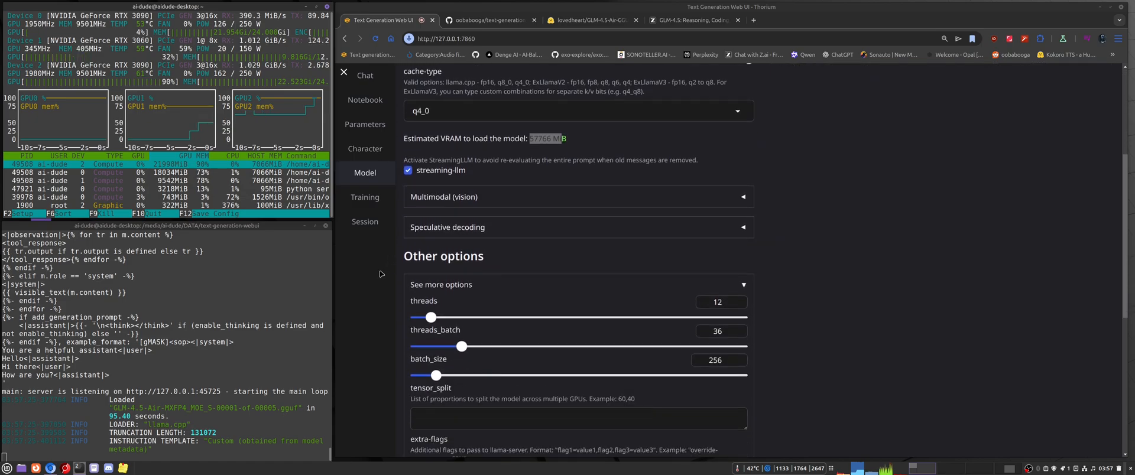
{"action": "scroll", "scroll_direction": "down", "scroll_amount": 3}
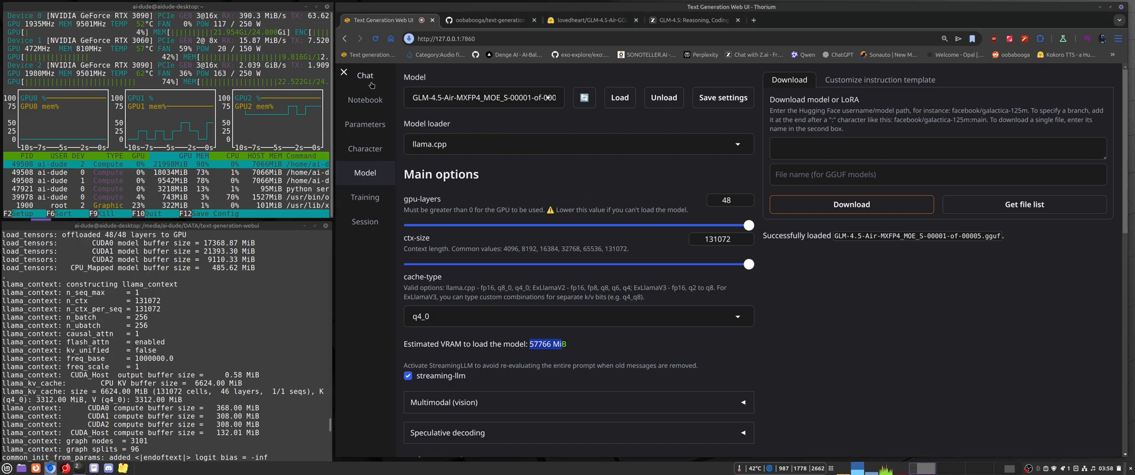
In a new chat send "Hi." to Chiharu Yamada and play, then pause, her voiced reply
{"action": "left_click", "coordinate": [366, 76]}
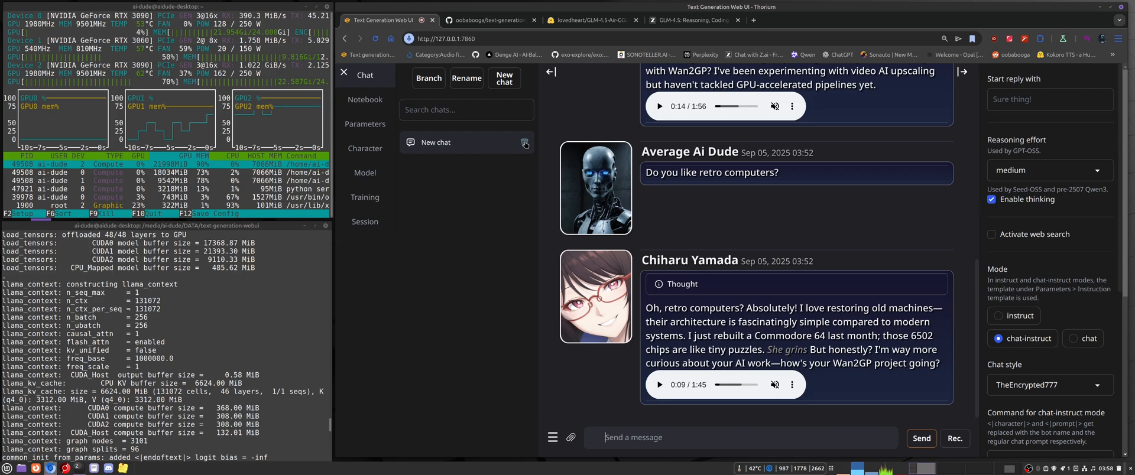
{"action": "mouse_move", "coordinate": [478, 187]}
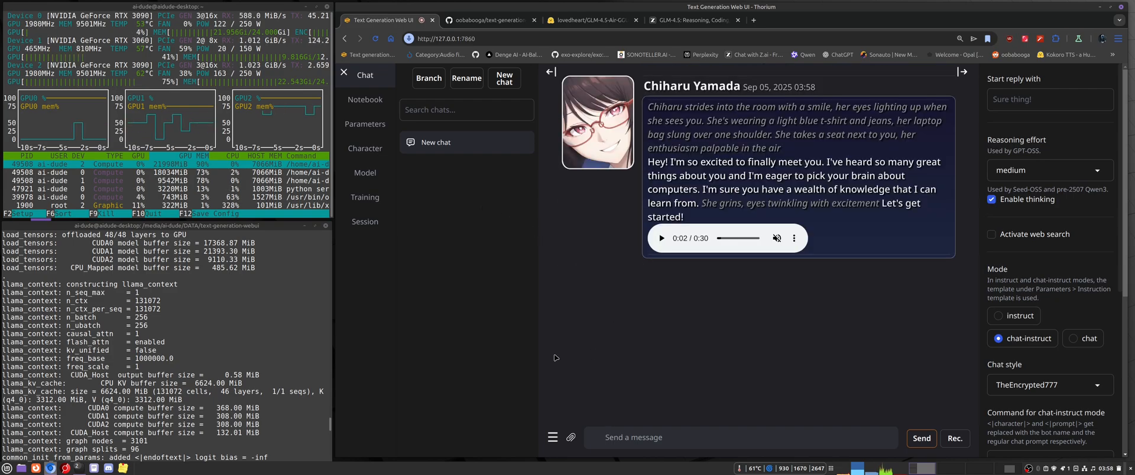
{"action": "mouse_move", "coordinate": [879, 404]}
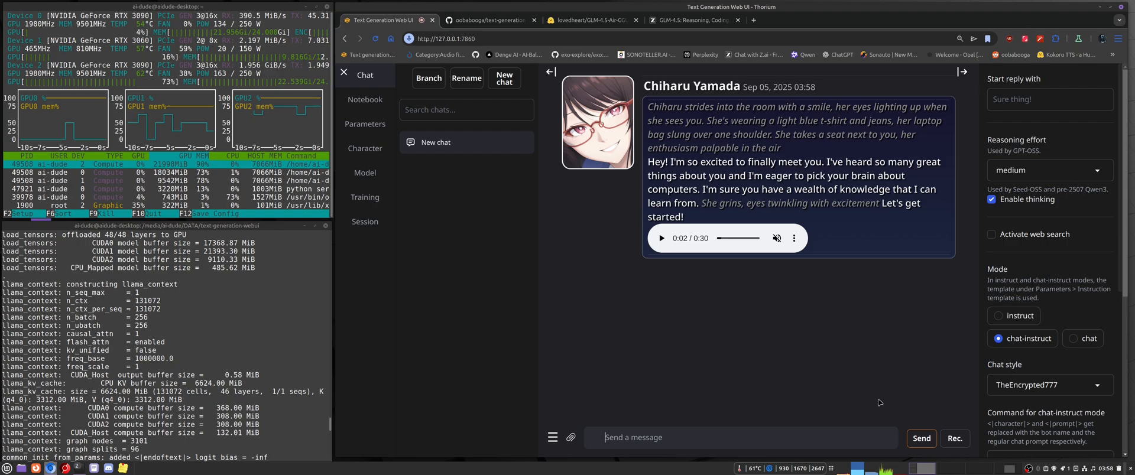
{"action": "mouse_move", "coordinate": [469, 261]}
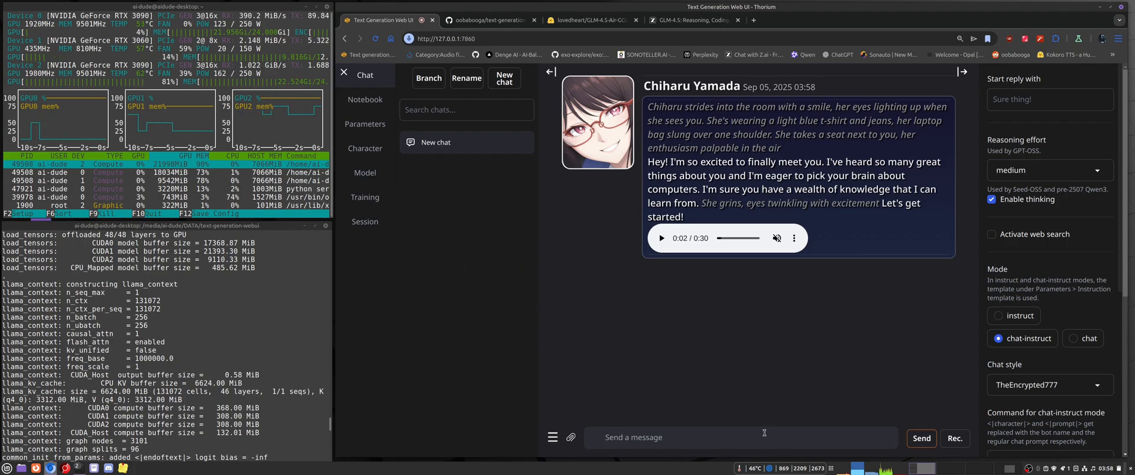
{"action": "left_click", "coordinate": [954, 438]}
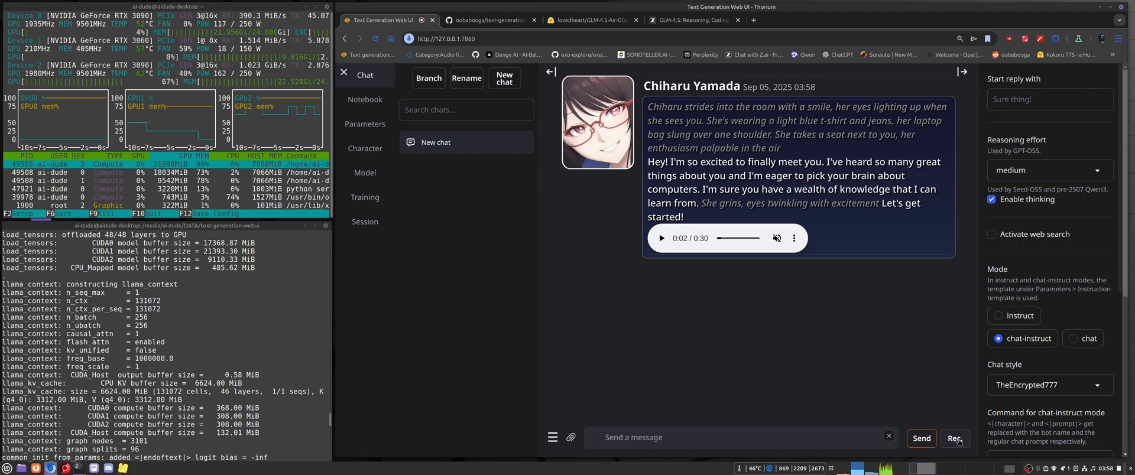
{"action": "left_click", "coordinate": [921, 437]}
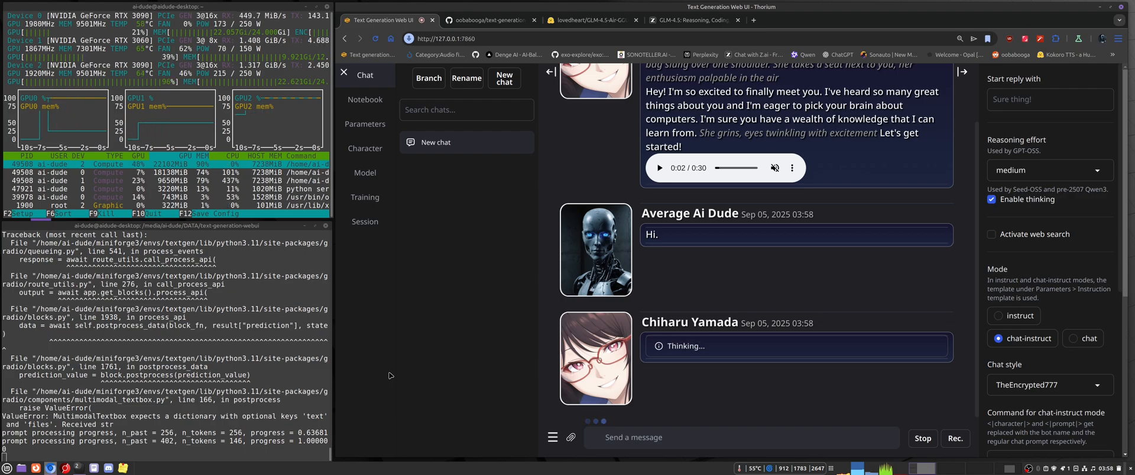
{"action": "mouse_move", "coordinate": [393, 375]}
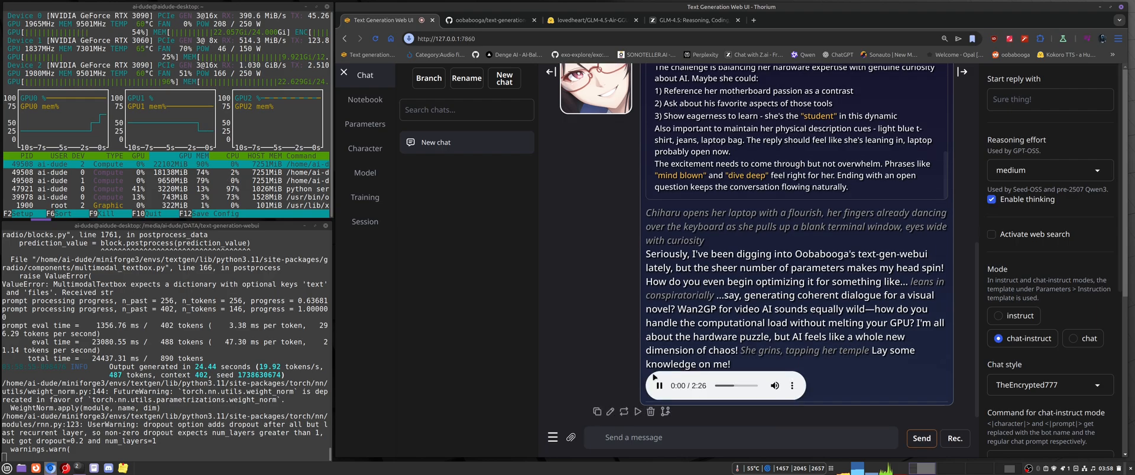
{"action": "left_click", "coordinate": [658, 386]}
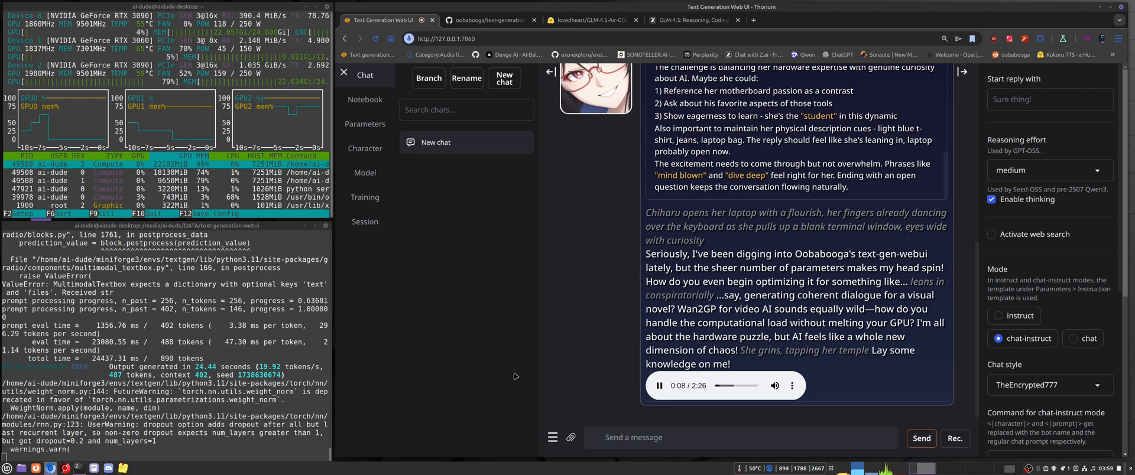
{"action": "left_click", "coordinate": [659, 385]}
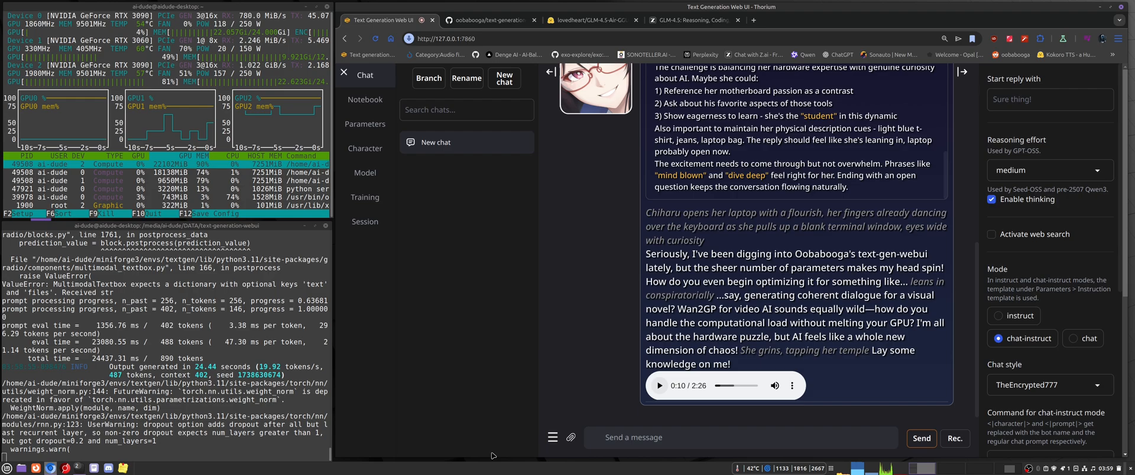
Dictate a question about liking retro computers and get her RISC-V and Commodore 64 reply with audio
{"action": "left_click", "coordinate": [922, 438]}
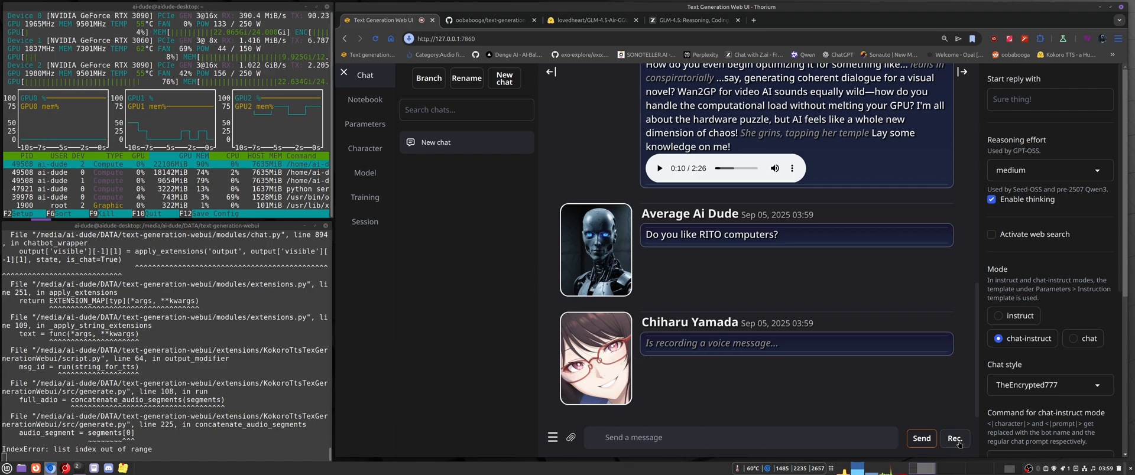
{"action": "left_click", "coordinate": [956, 437]}
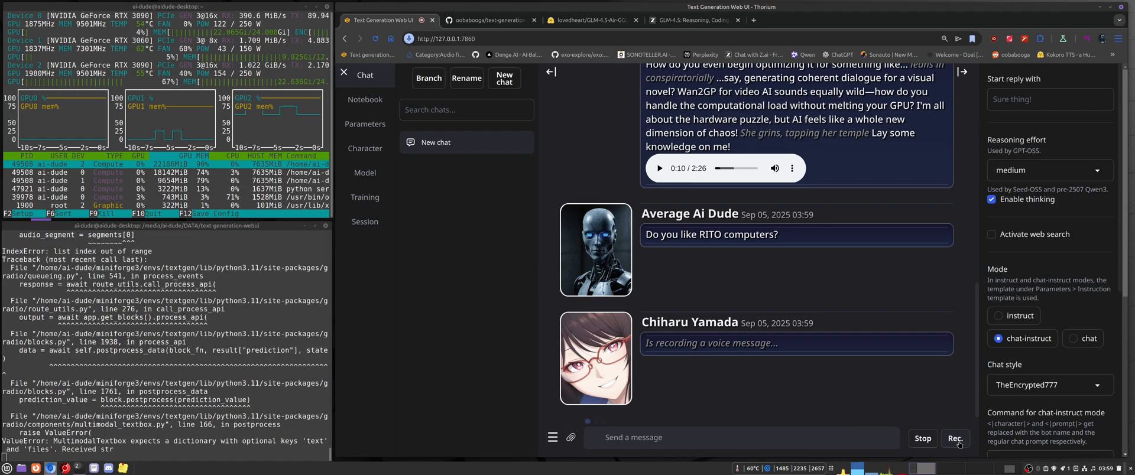
{"action": "left_click", "coordinate": [955, 439]}
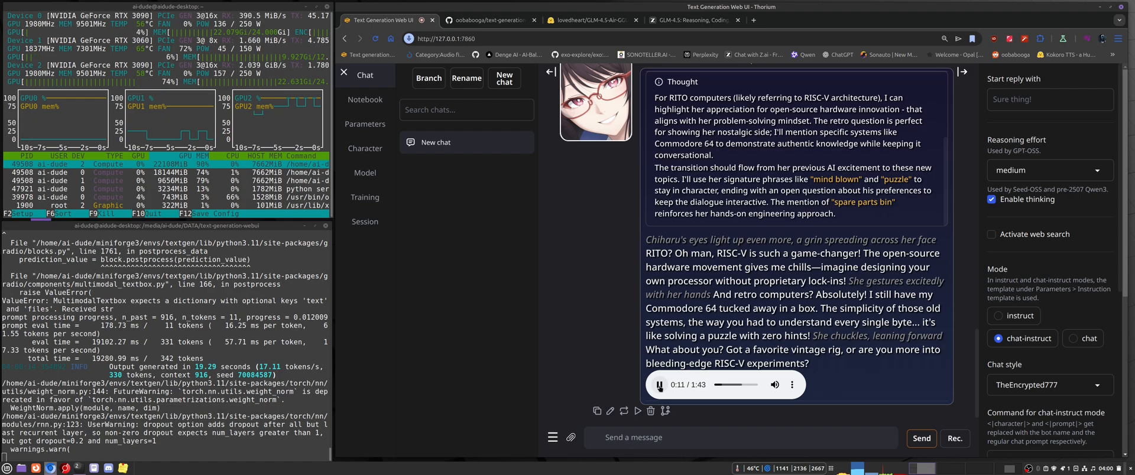
Paste and send the 12B-full-context versus 27B-half-context RTX 3090 question, then pause her voiced 27B-favoring answer
{"action": "left_click", "coordinate": [659, 384]}
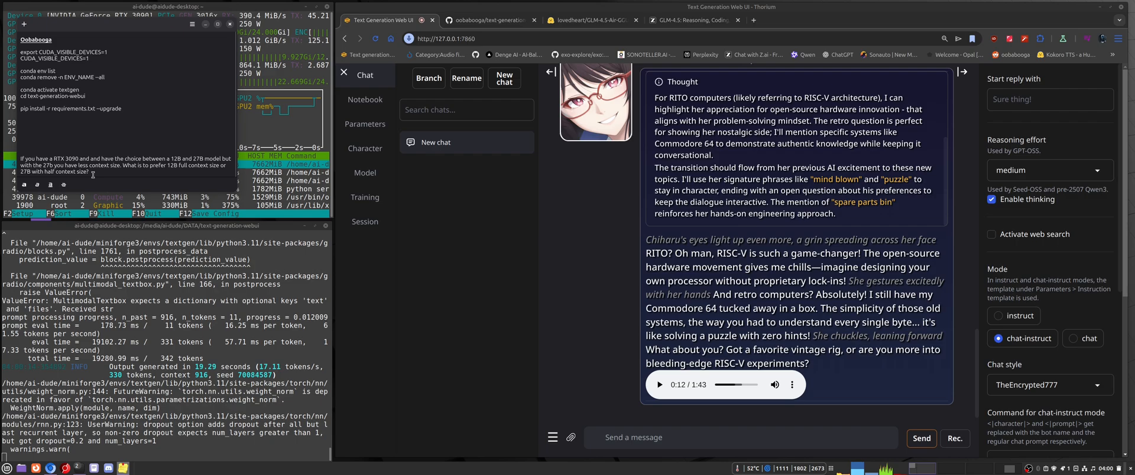
{"action": "right_click", "coordinate": [94, 173]}
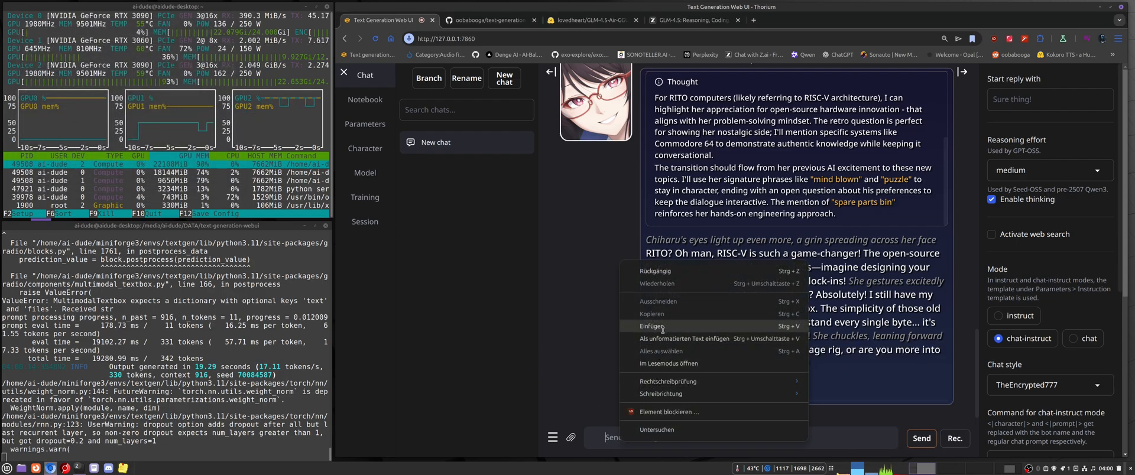
{"action": "left_click", "coordinate": [650, 326]}
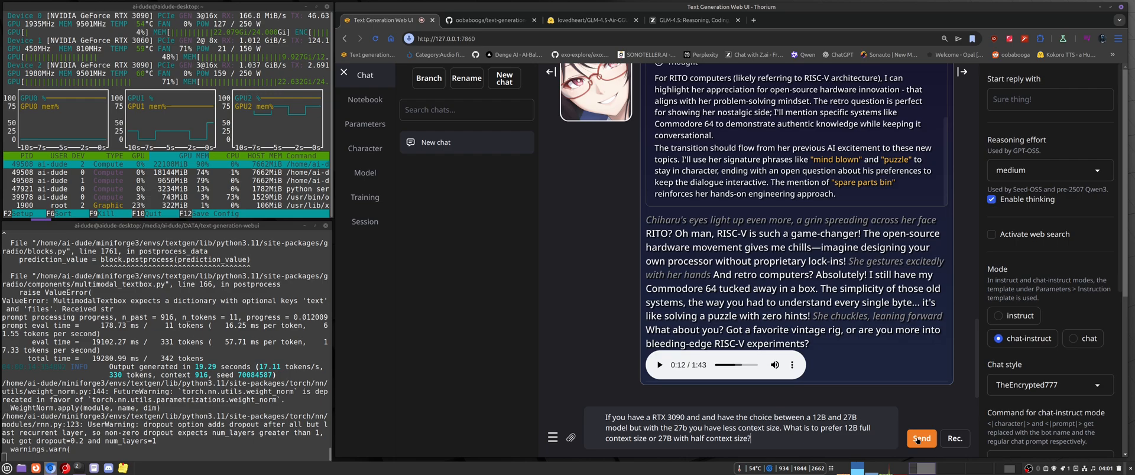
{"action": "left_click", "coordinate": [921, 439]}
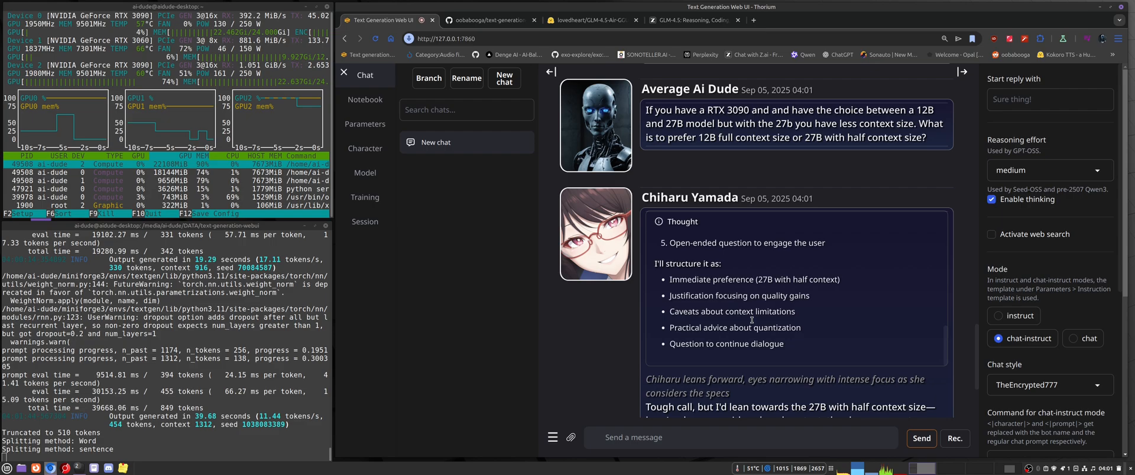
{"action": "scroll", "scroll_direction": "down", "scroll_amount": 3}
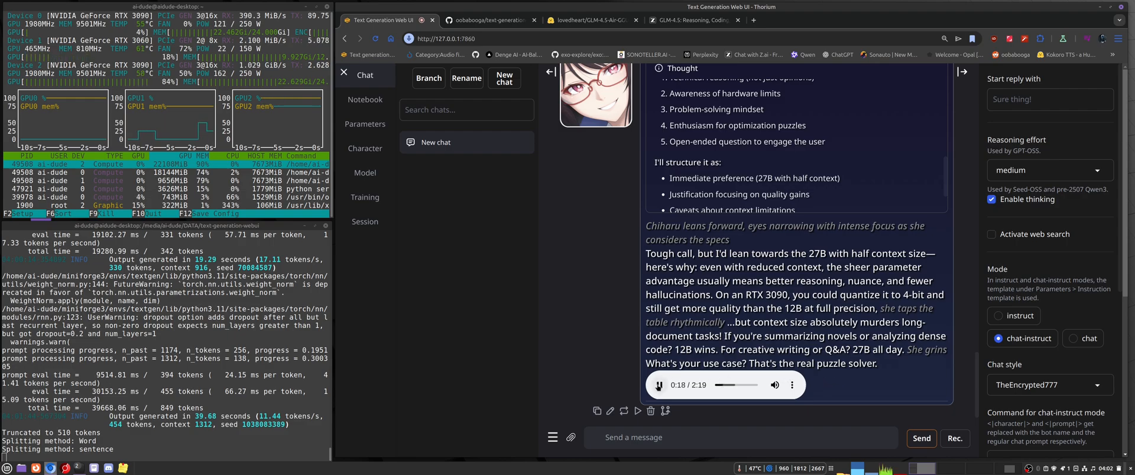
{"action": "left_click", "coordinate": [659, 385]}
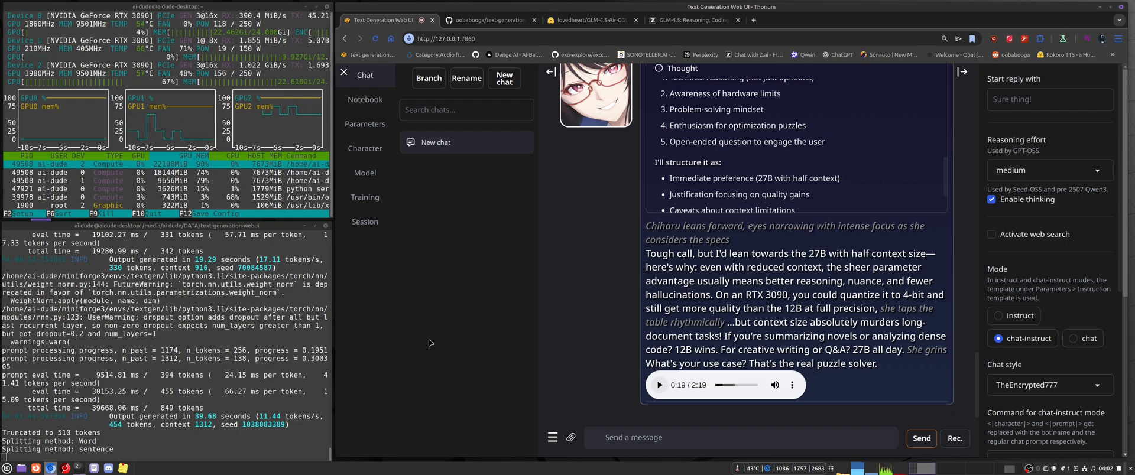
{"action": "mouse_move", "coordinate": [437, 324]}
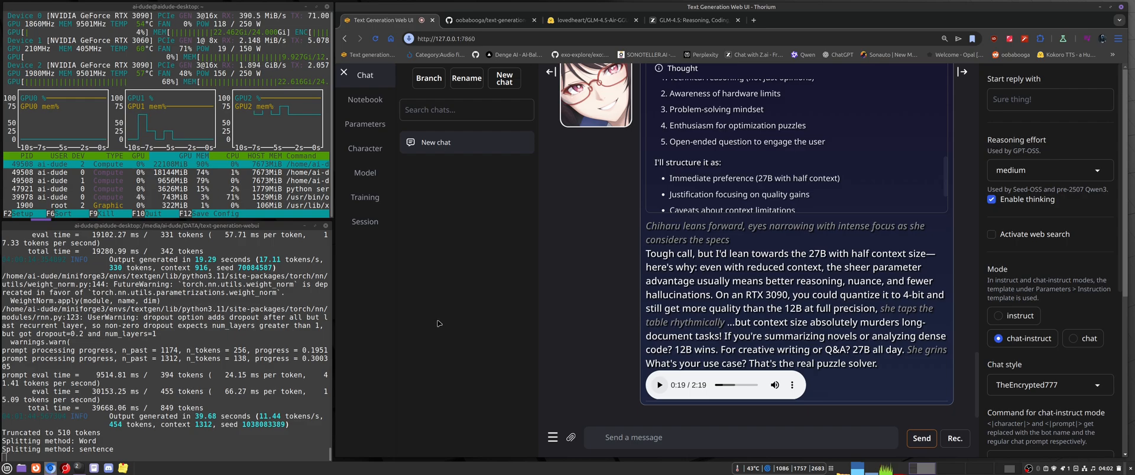
Switch to the z.ai GLM-4.5 blog showing the LLM Performance Evaluation benchmark chart
{"action": "left_click", "coordinate": [691, 20]}
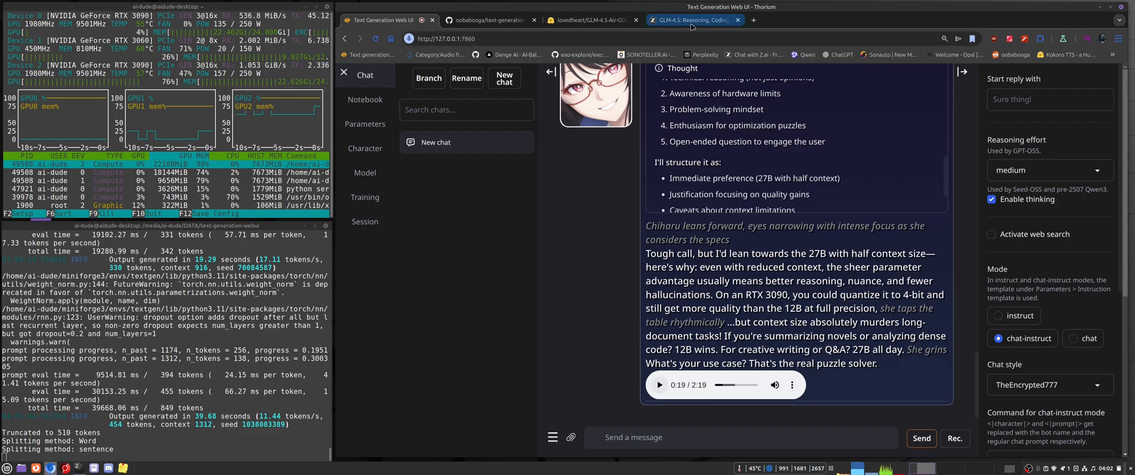
{"action": "left_click", "coordinate": [692, 21]}
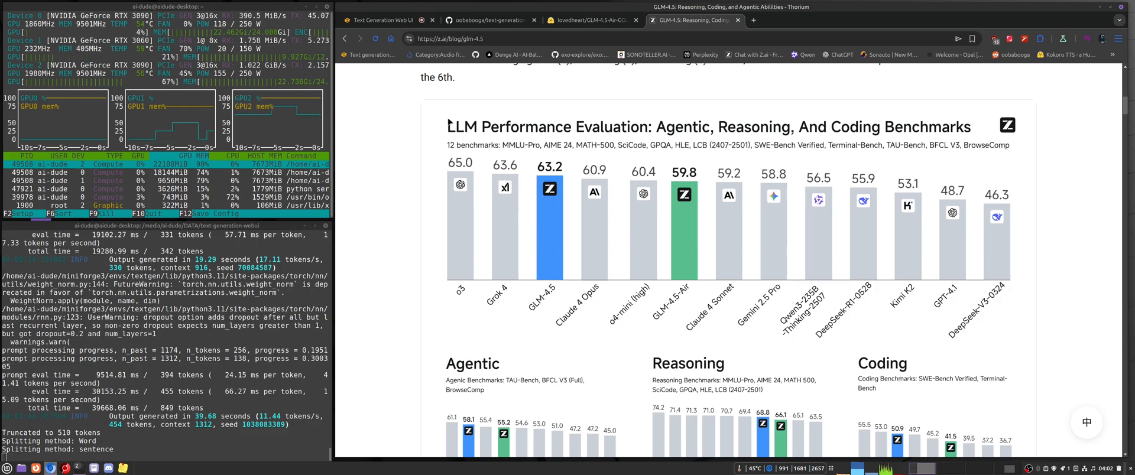
{"action": "left_click", "coordinate": [380, 21]}
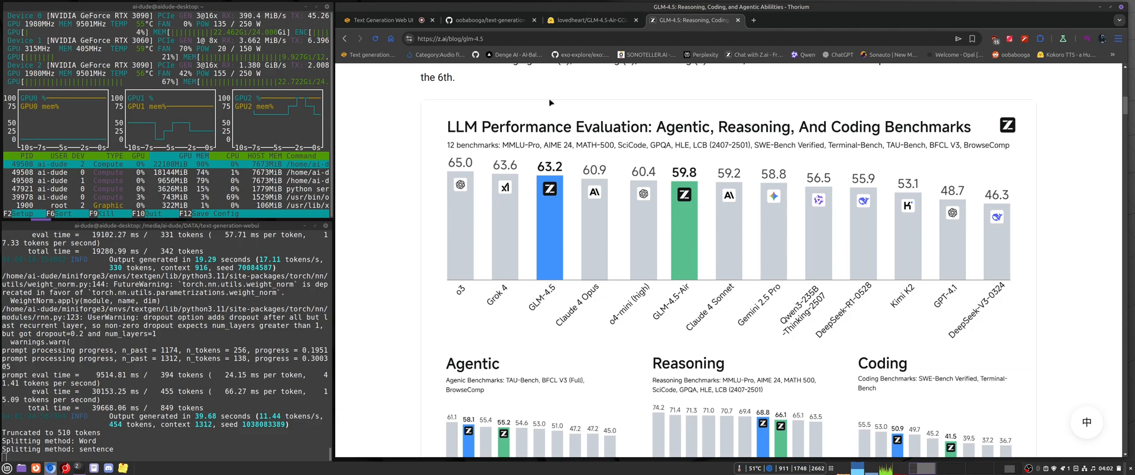
Return to the Text Generation Web UI chat with Chiharu's 12B-versus-27B answer
{"action": "left_click", "coordinate": [376, 20]}
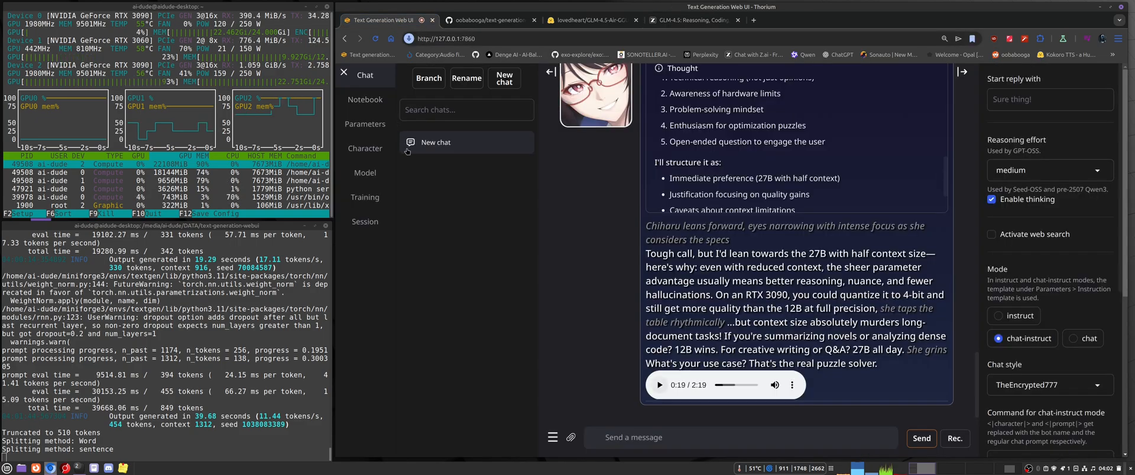
{"action": "mouse_move", "coordinate": [449, 234]}
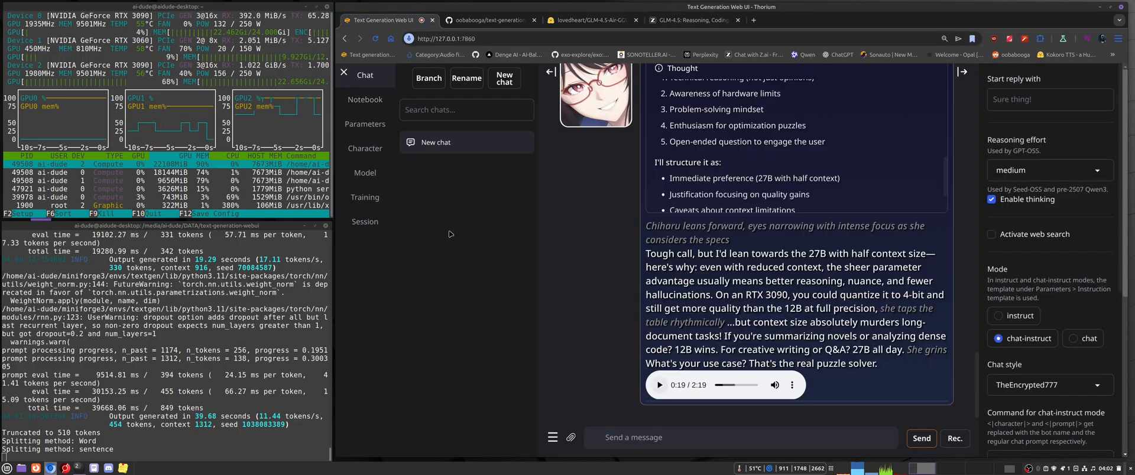